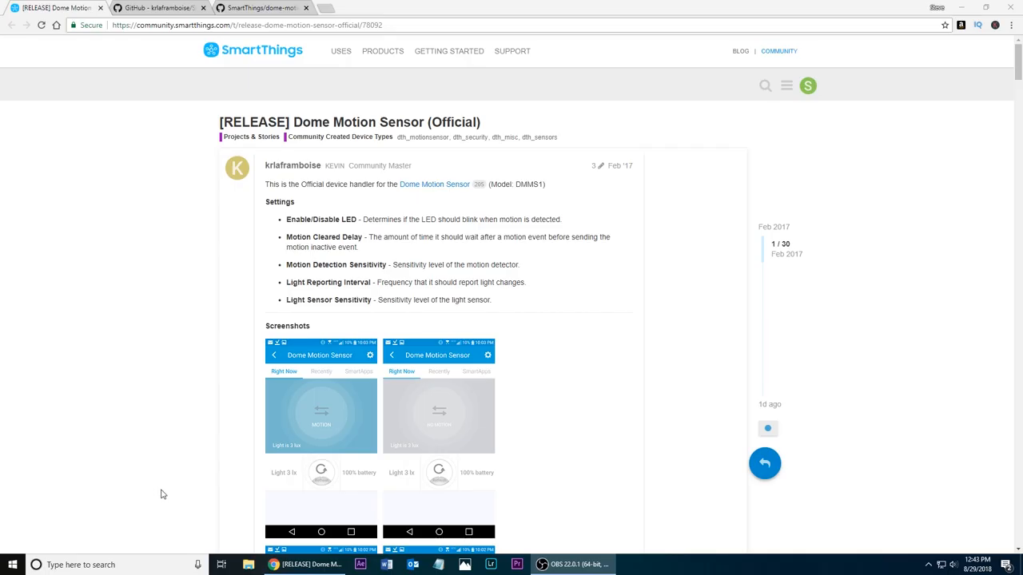
{"action": "mouse_move", "coordinate": [128, 213]}
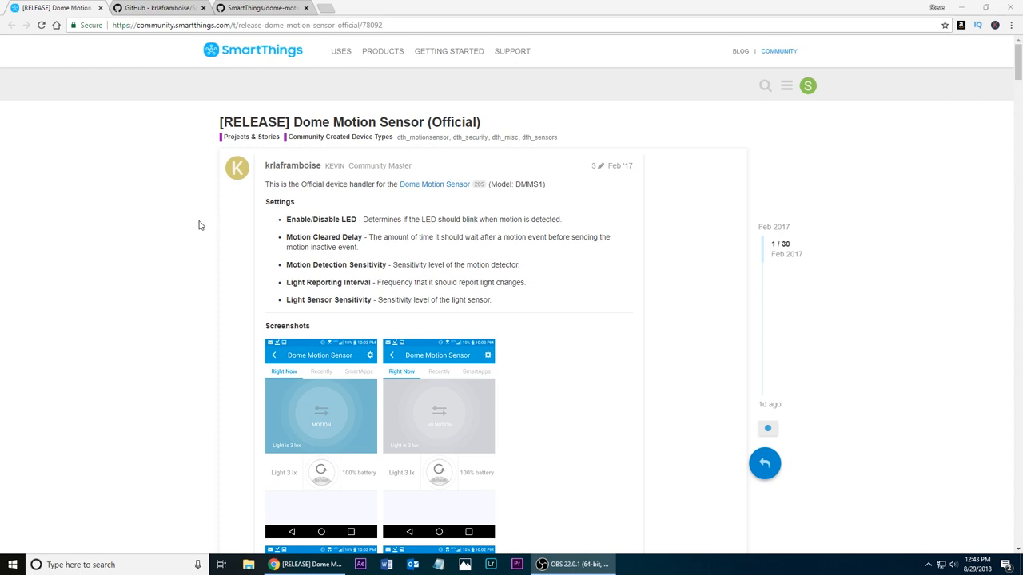
{"action": "mouse_move", "coordinate": [214, 233]}
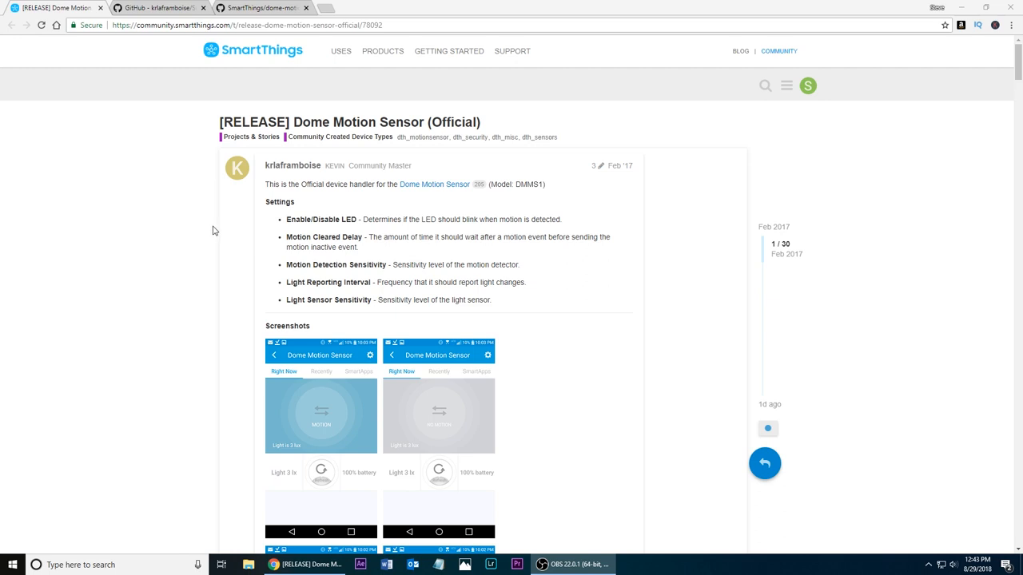
{"action": "mouse_move", "coordinate": [256, 220]}
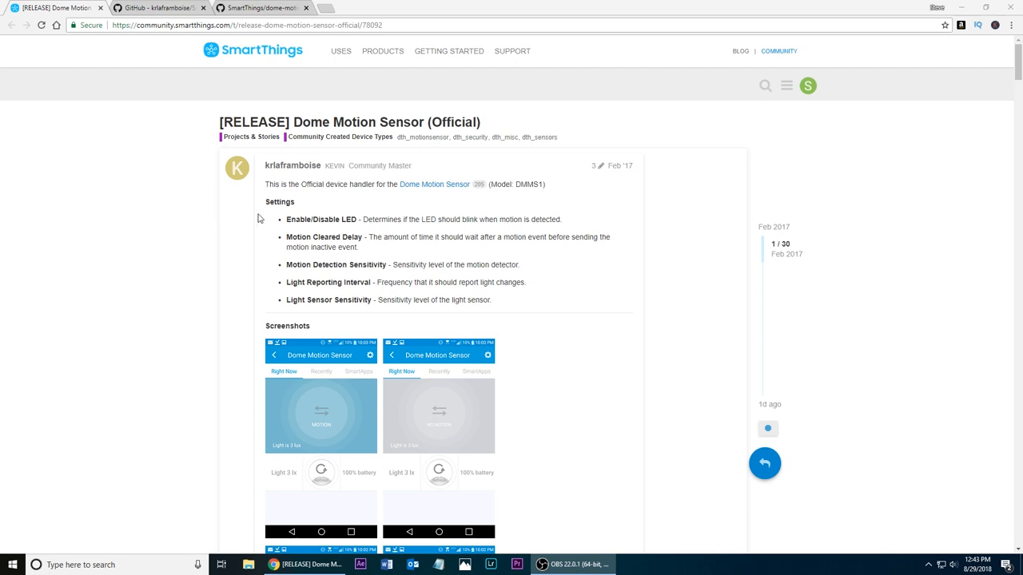
Step: Switch to Kevin LaFramboise's SmartThings repository page on GitHub
{"action": "scroll", "scroll_direction": "down", "scroll_amount": 3}
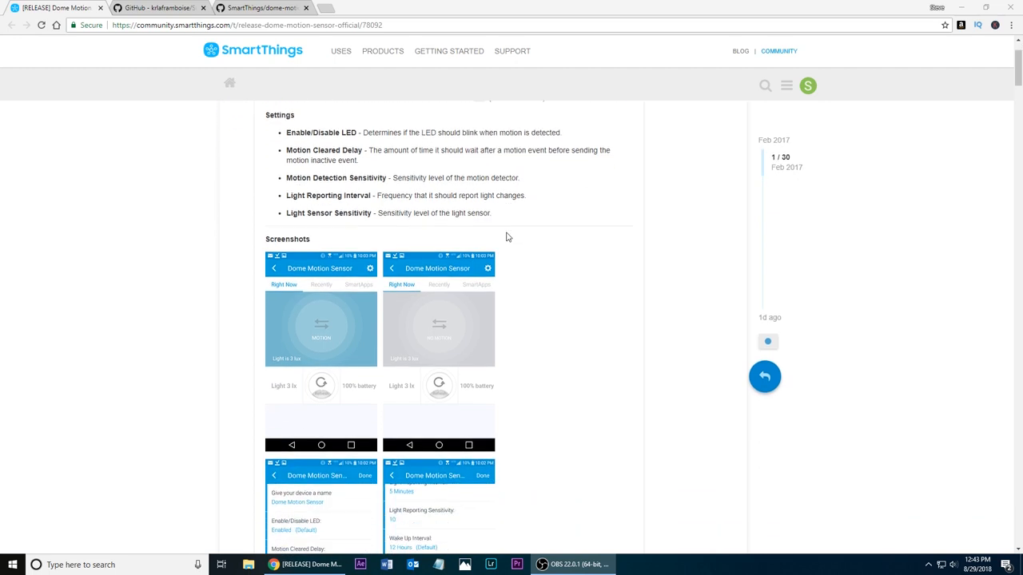
{"action": "scroll", "scroll_direction": "up", "scroll_amount": 3}
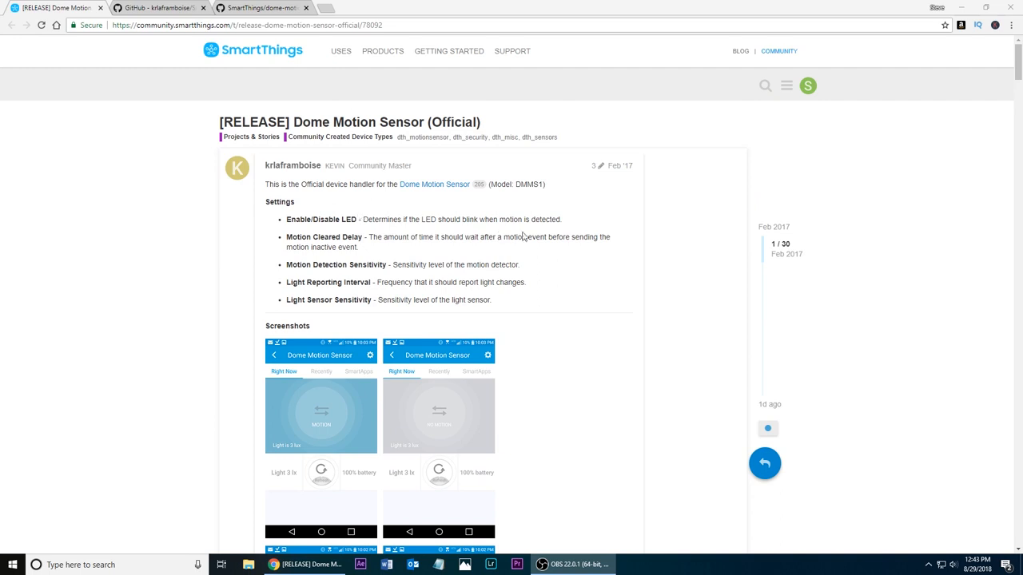
{"action": "scroll", "scroll_direction": "down", "scroll_amount": 3}
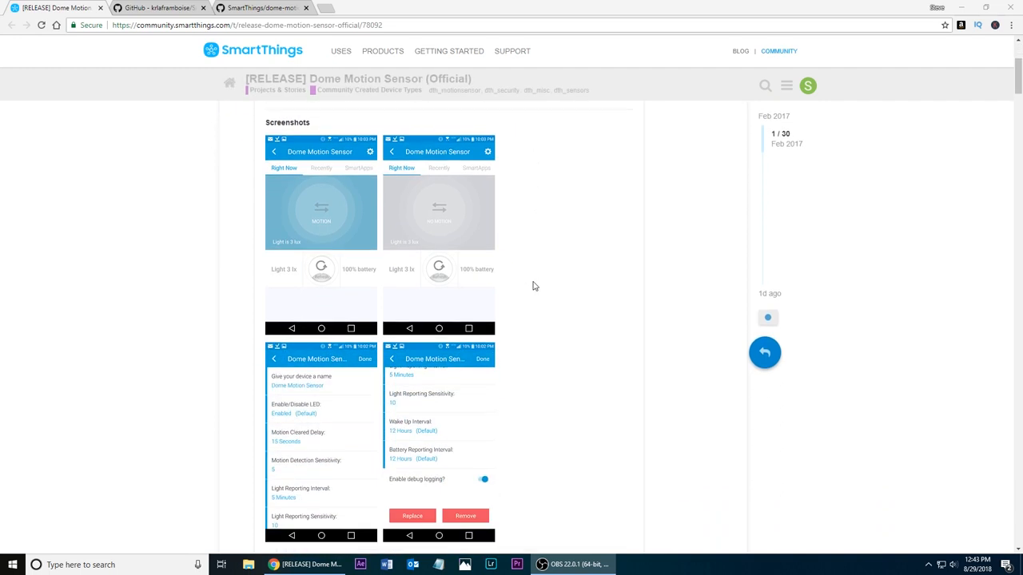
{"action": "scroll", "scroll_direction": "down", "scroll_amount": 3}
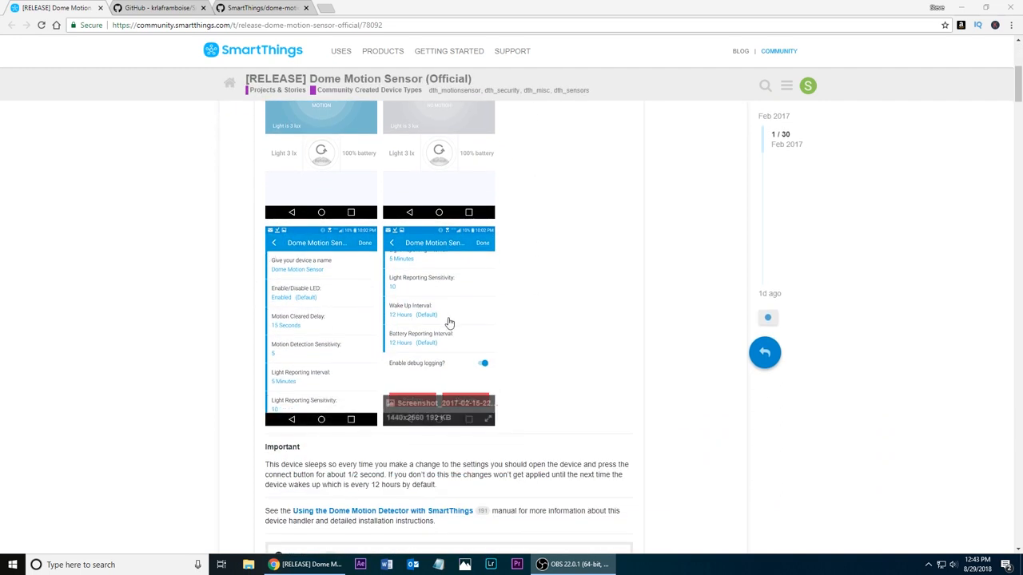
{"action": "scroll", "scroll_direction": "up", "scroll_amount": 3}
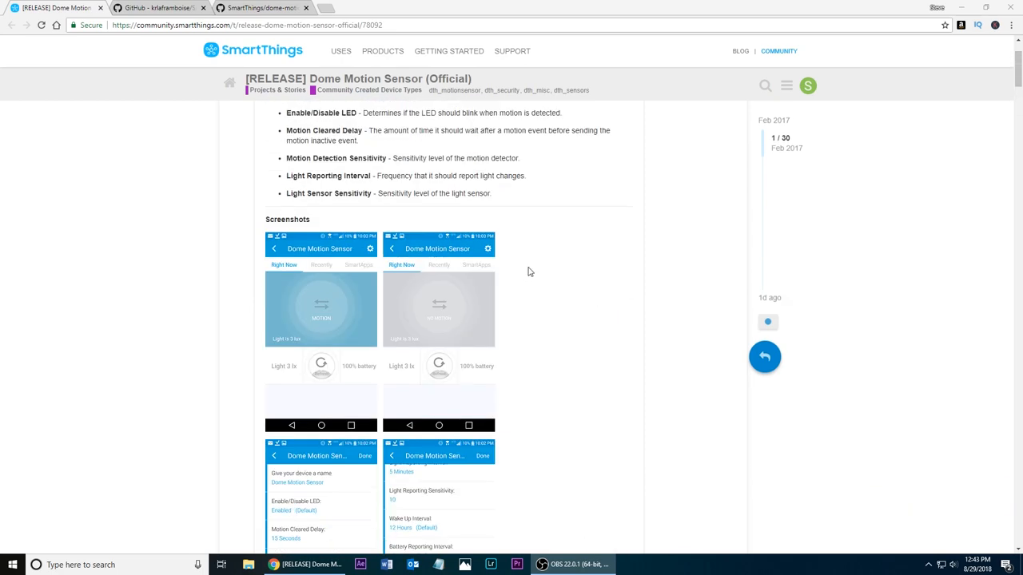
{"action": "scroll", "scroll_direction": "down", "scroll_amount": 3}
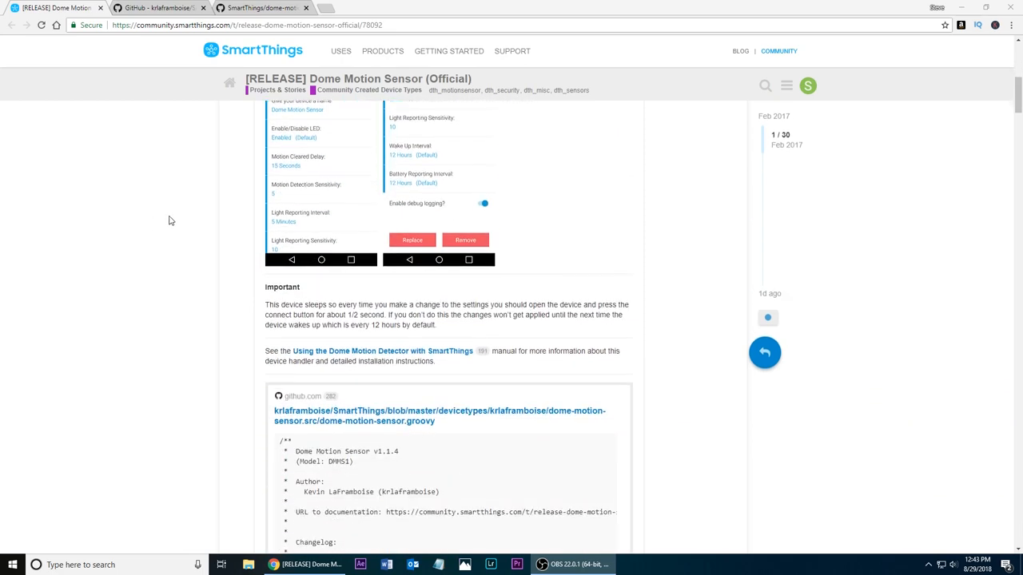
{"action": "scroll", "scroll_direction": "up", "scroll_amount": 3}
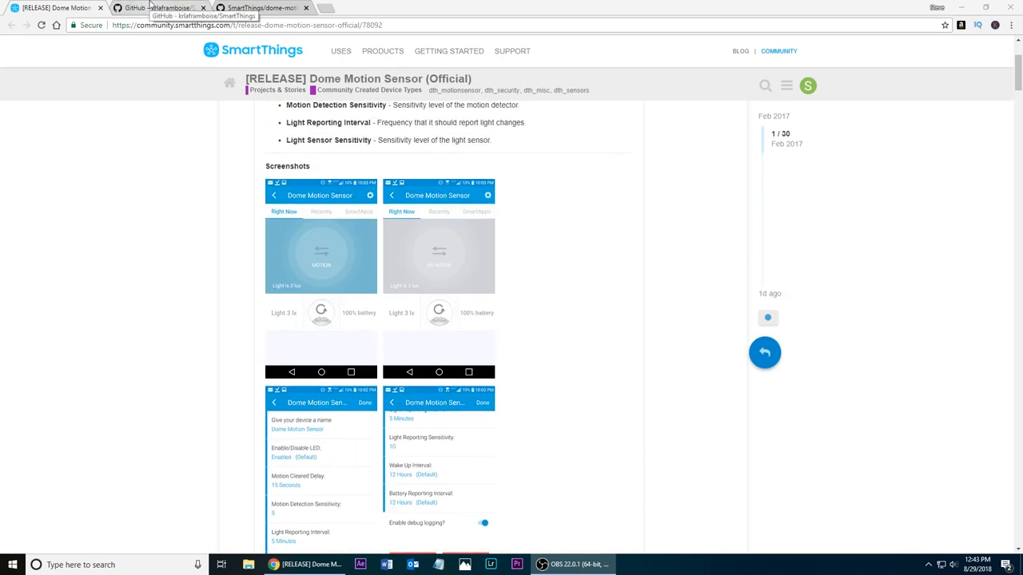
{"action": "left_click", "coordinate": [160, 7]}
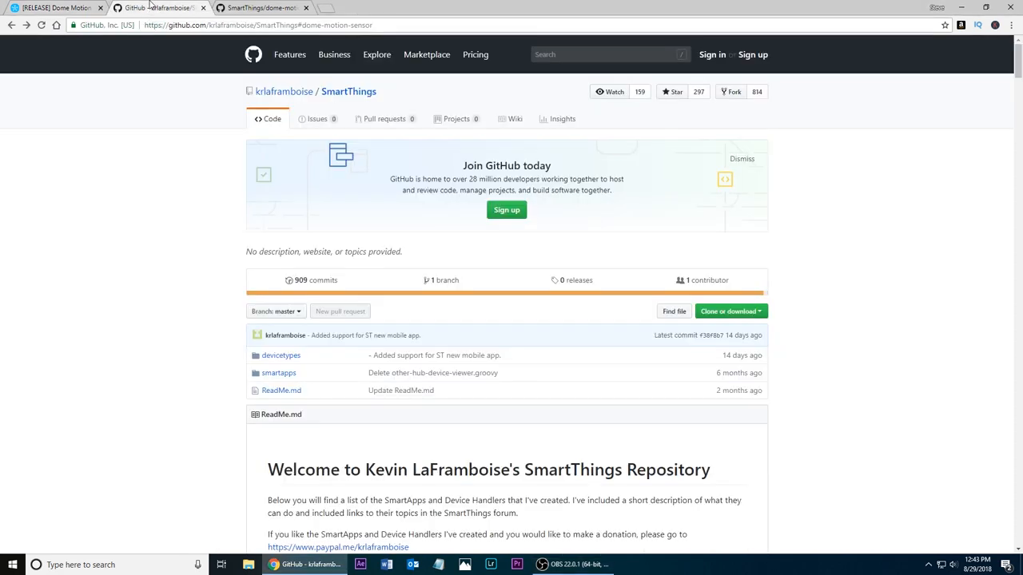
{"action": "mouse_move", "coordinate": [175, 291]}
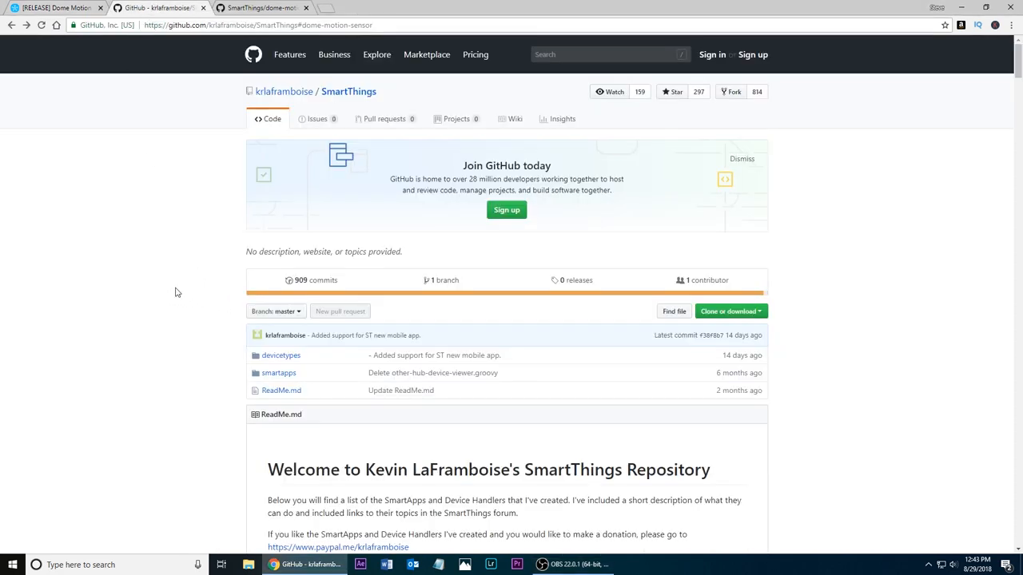
{"action": "mouse_move", "coordinate": [190, 250]}
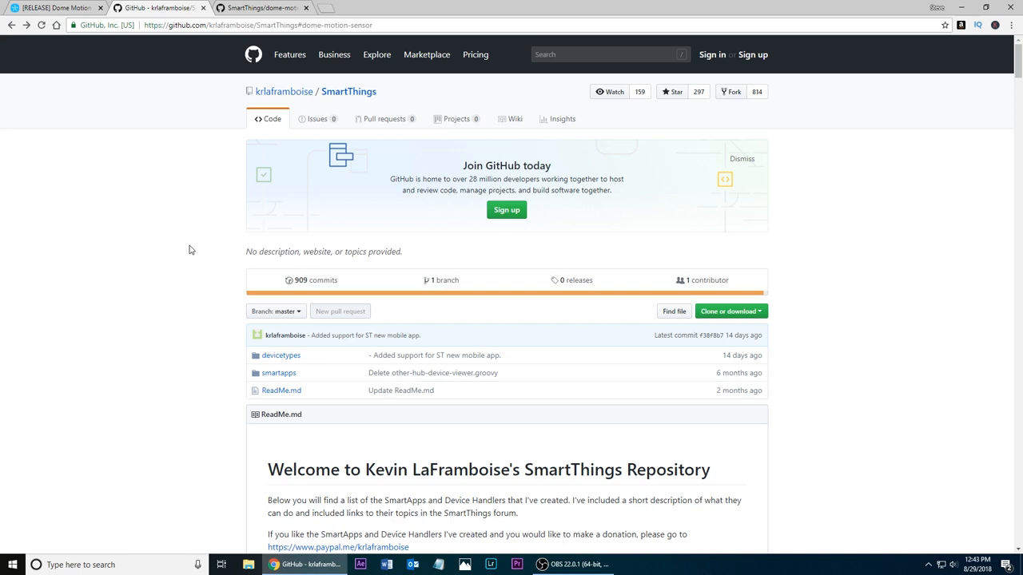
Step: Scroll through the repository's README listing of SmartApps and Device Type Handlers
{"action": "scroll", "scroll_direction": "down", "scroll_amount": 3}
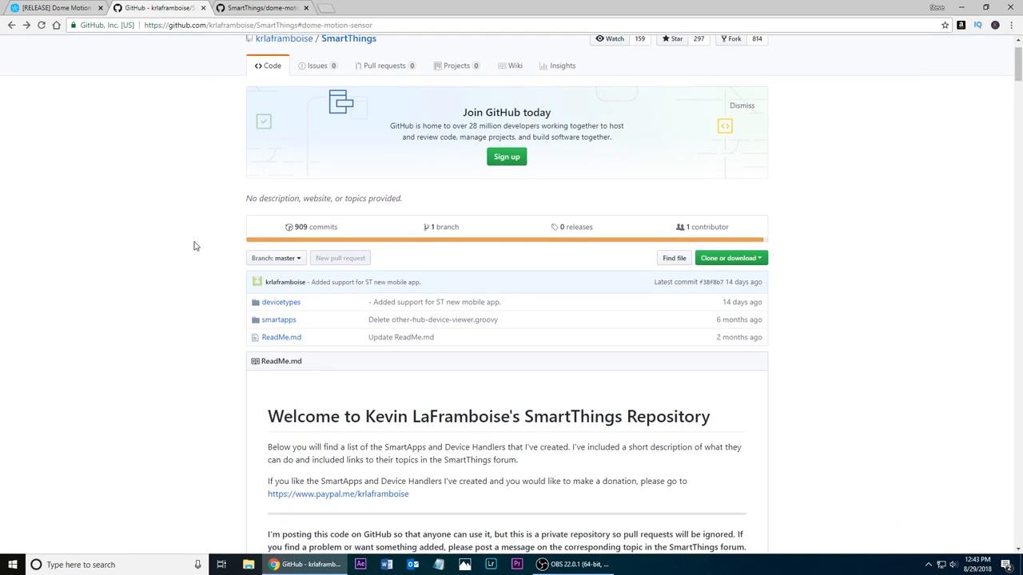
{"action": "scroll", "scroll_direction": "down", "scroll_amount": 3}
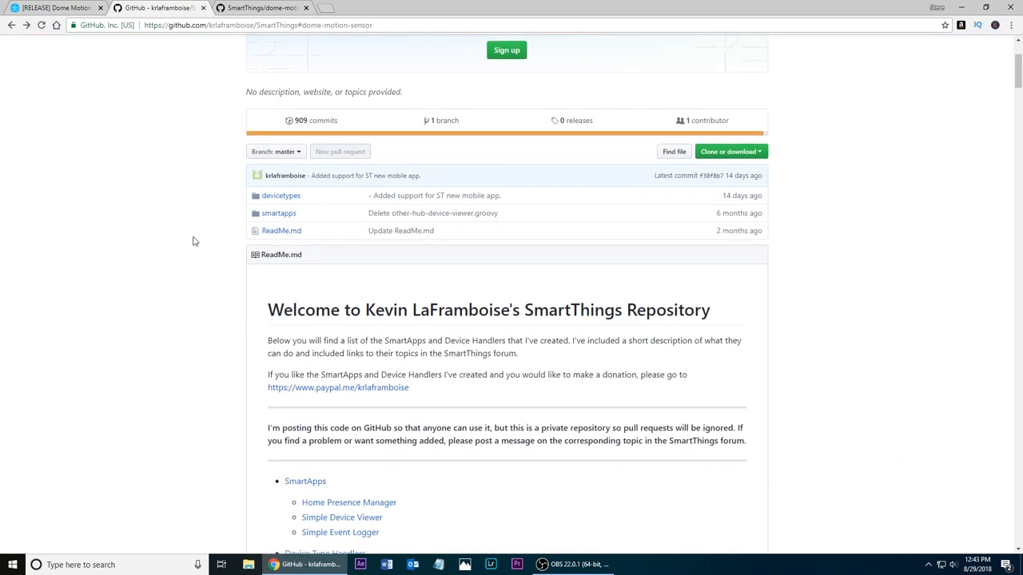
{"action": "scroll", "scroll_direction": "down", "scroll_amount": 3}
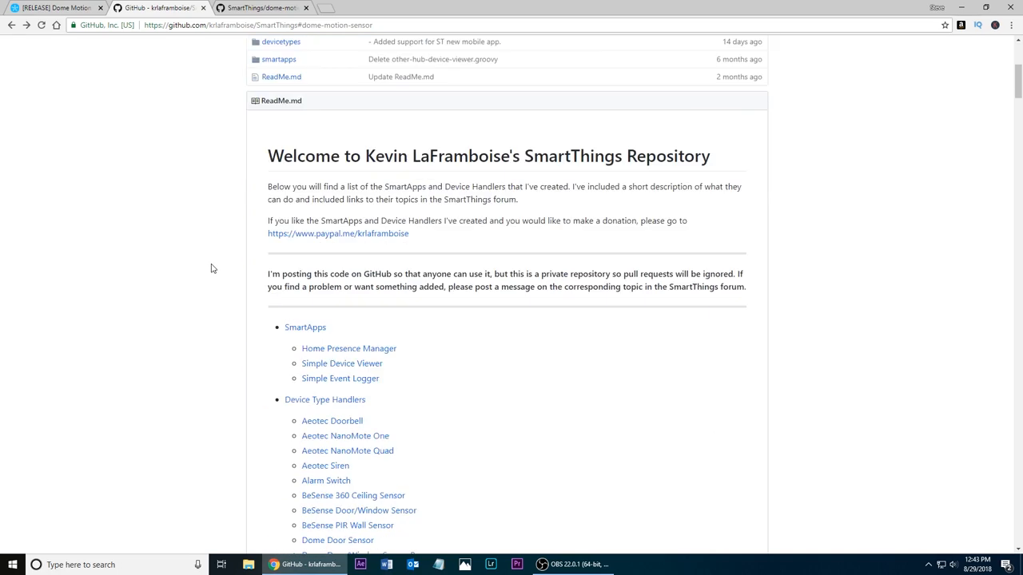
{"action": "scroll", "scroll_direction": "down", "scroll_amount": 3}
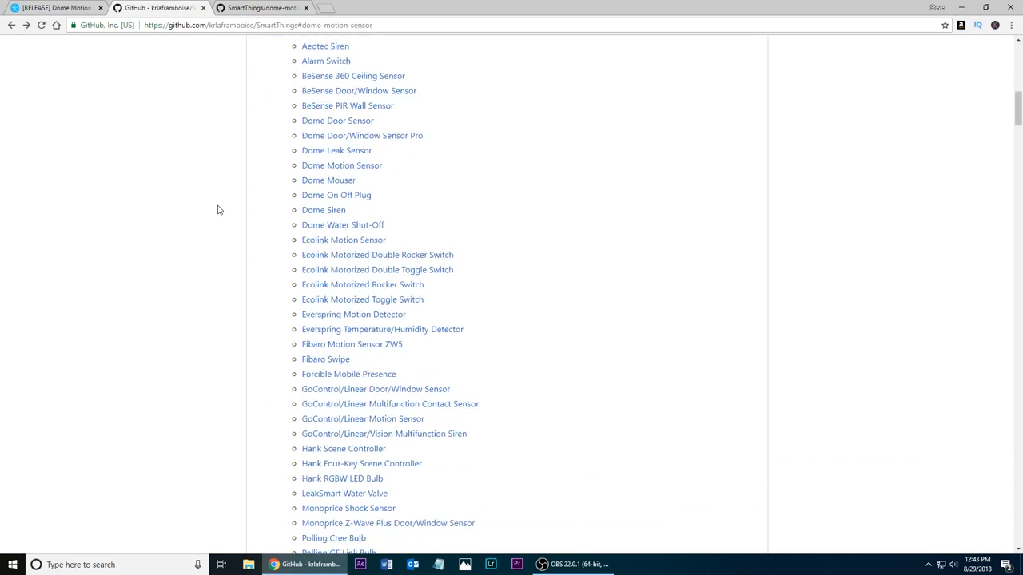
{"action": "scroll", "scroll_direction": "down", "scroll_amount": 3}
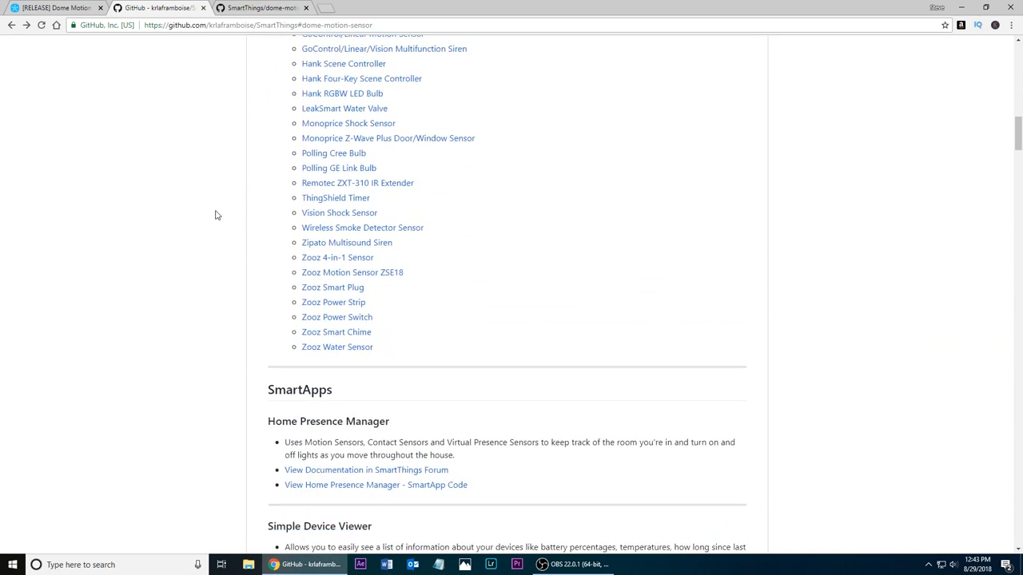
{"action": "scroll", "scroll_direction": "up", "scroll_amount": 3}
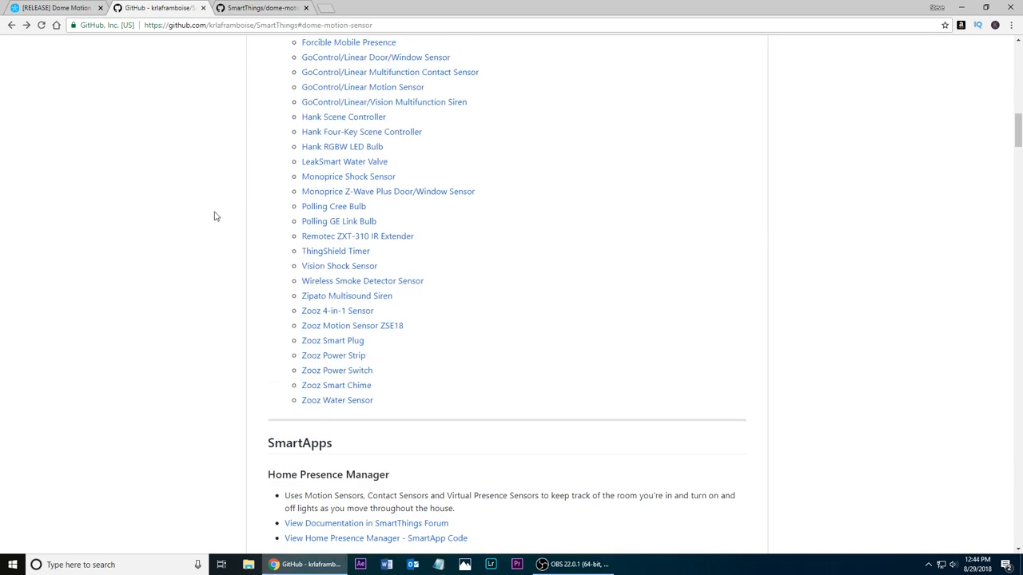
{"action": "scroll", "scroll_direction": "up", "scroll_amount": 3}
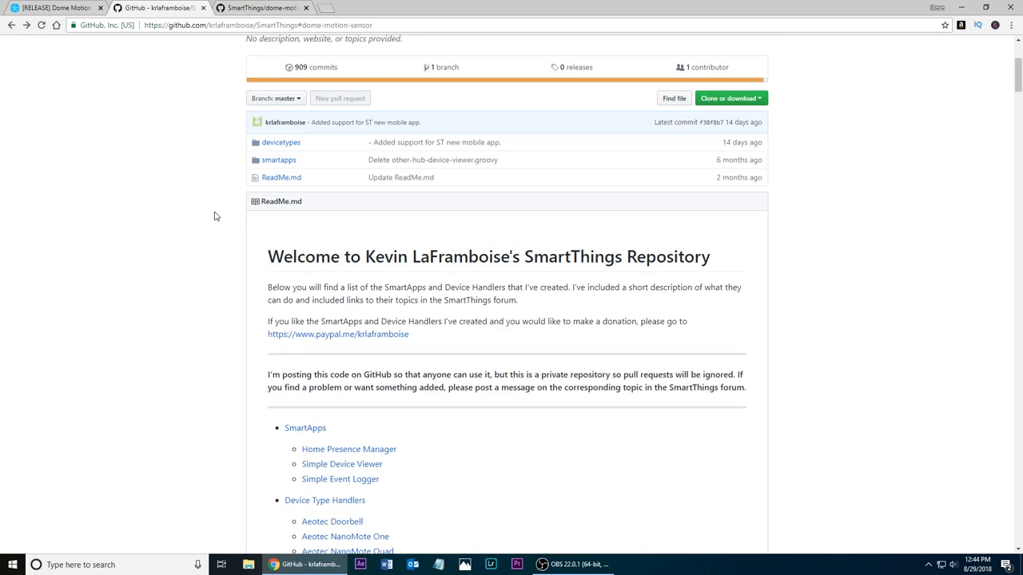
{"action": "mouse_move", "coordinate": [432, 321]}
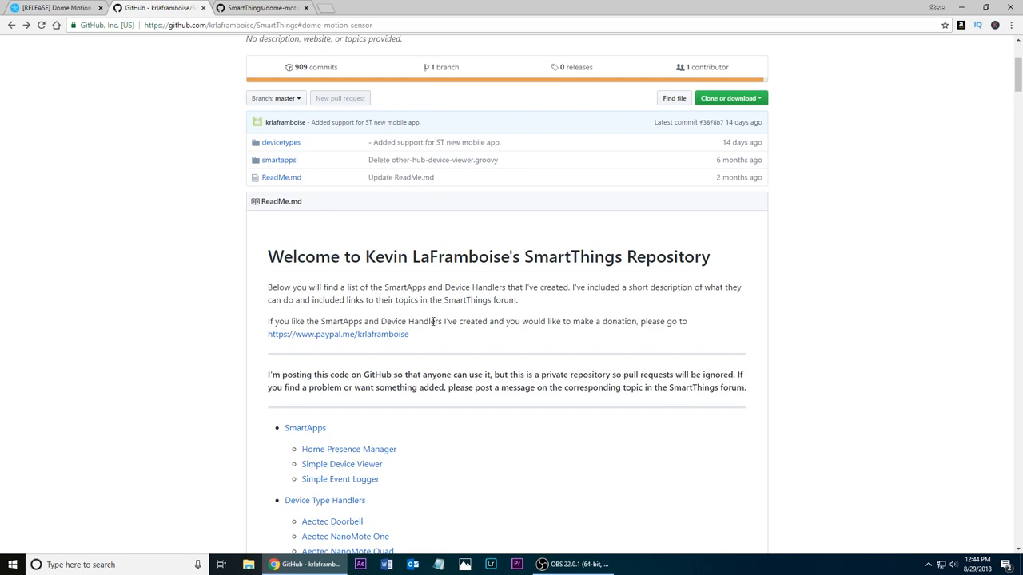
{"action": "mouse_move", "coordinate": [419, 345]}
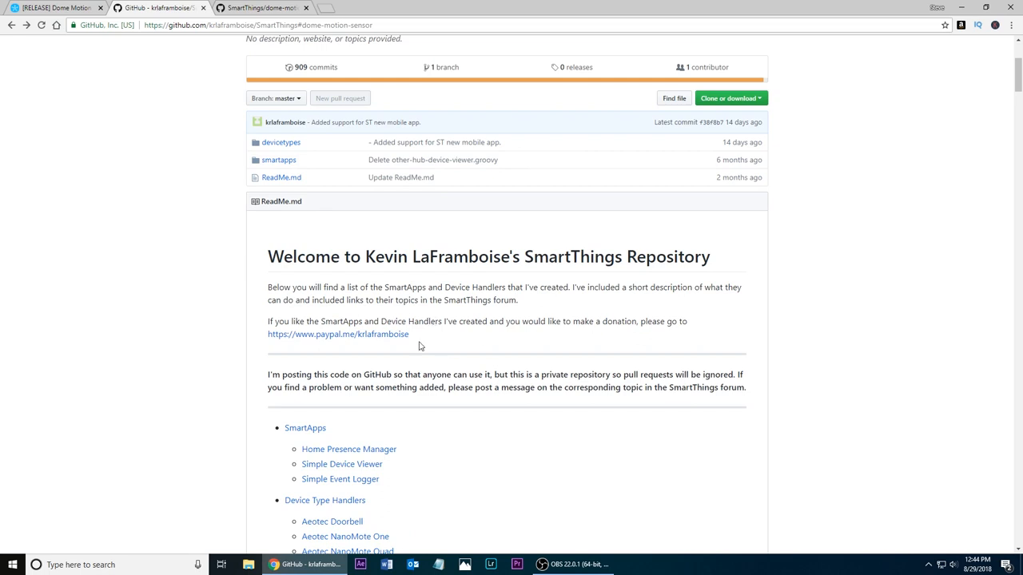
{"action": "mouse_move", "coordinate": [326, 336]}
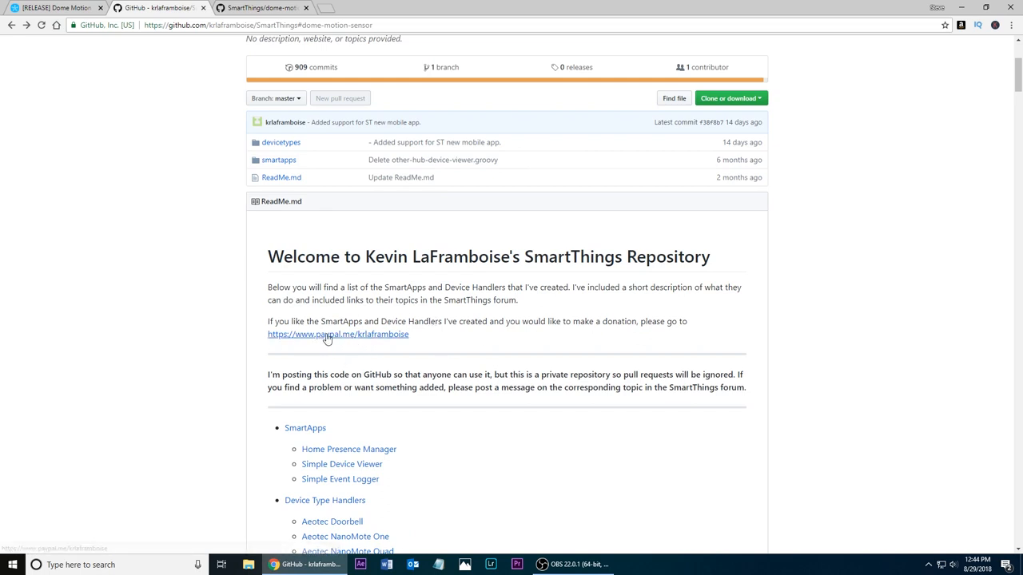
{"action": "mouse_move", "coordinate": [364, 334]}
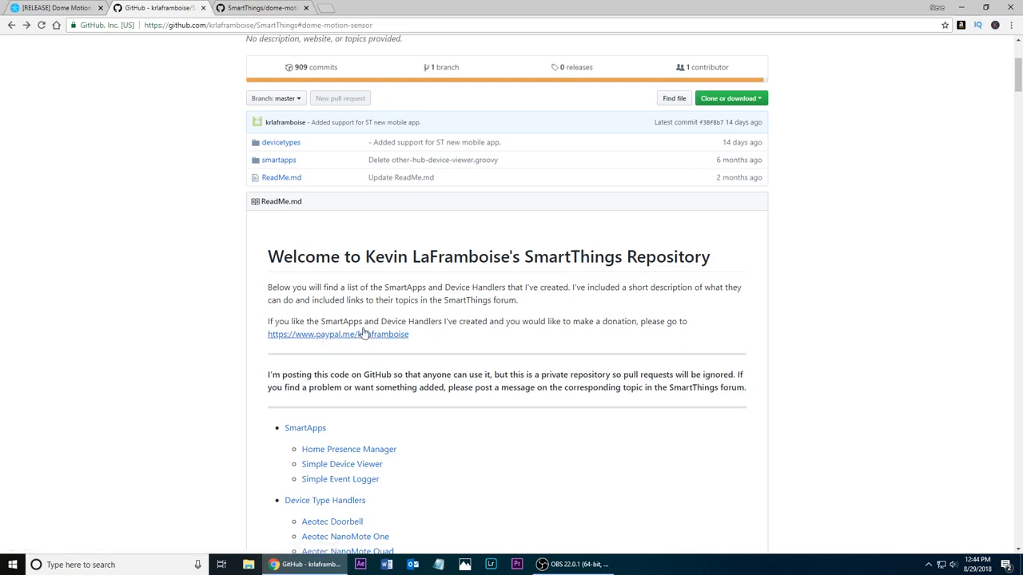
{"action": "mouse_move", "coordinate": [208, 334]}
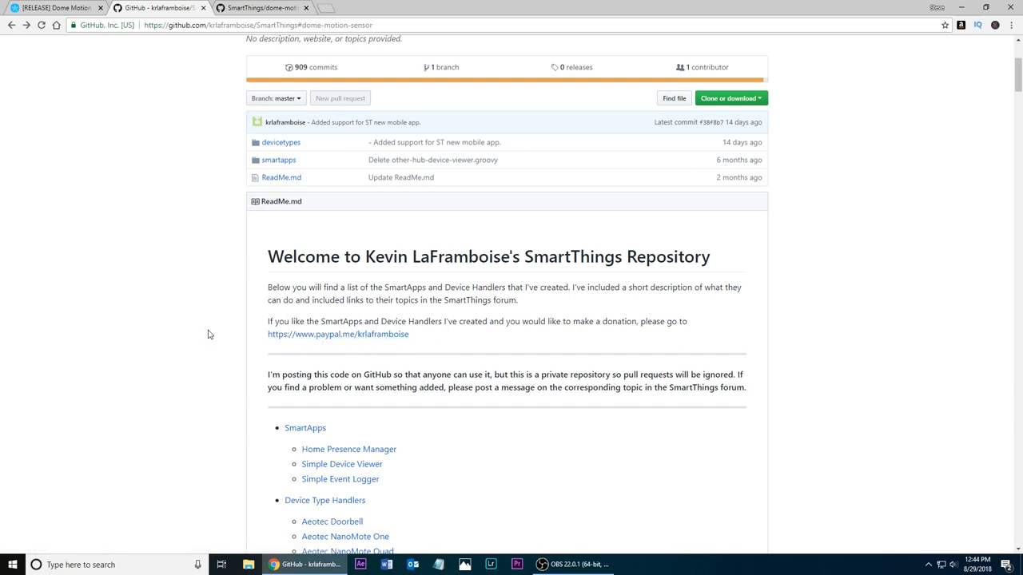
{"action": "mouse_move", "coordinate": [195, 310]}
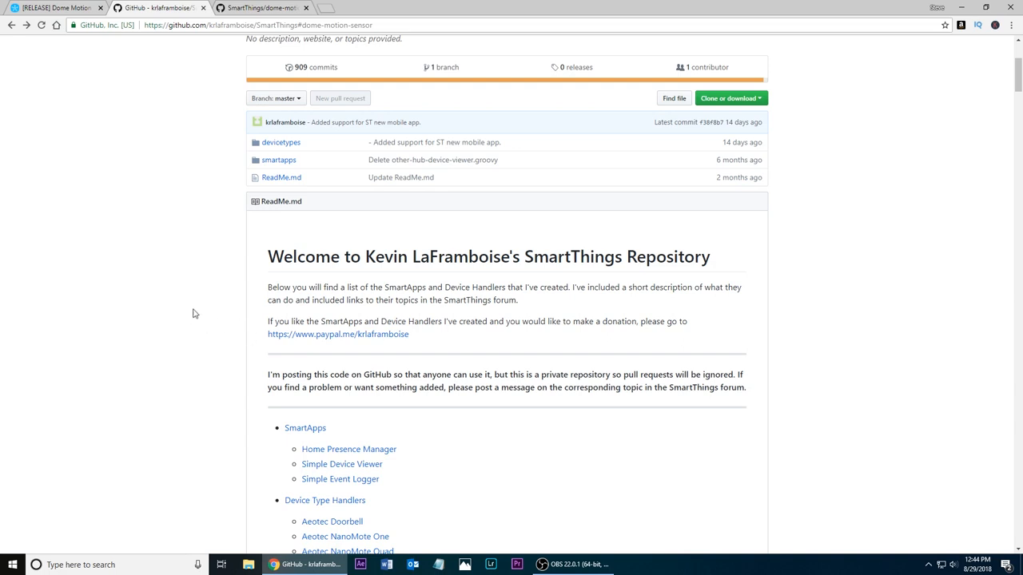
{"action": "scroll", "scroll_direction": "down", "scroll_amount": 3}
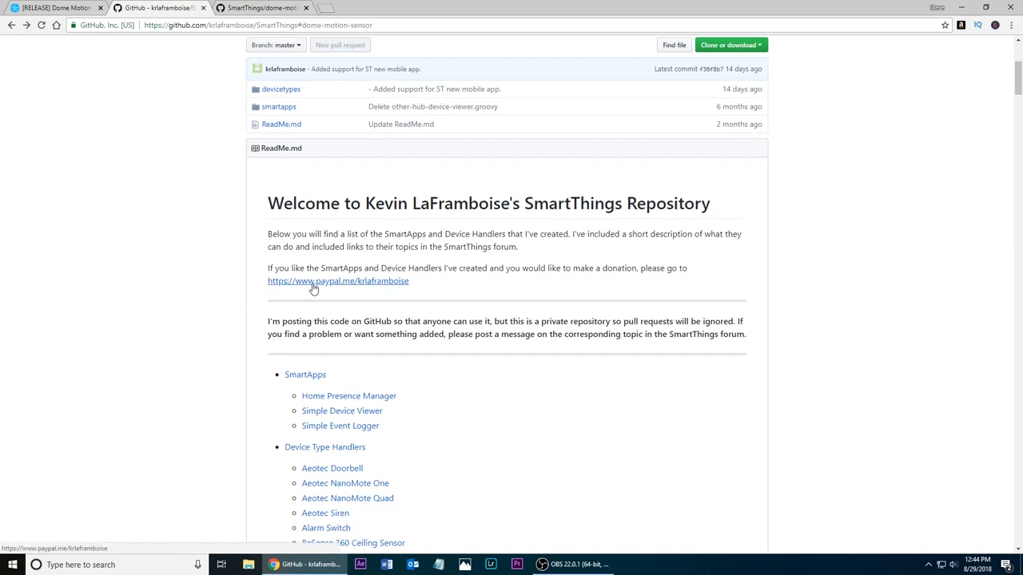
{"action": "mouse_move", "coordinate": [214, 284]}
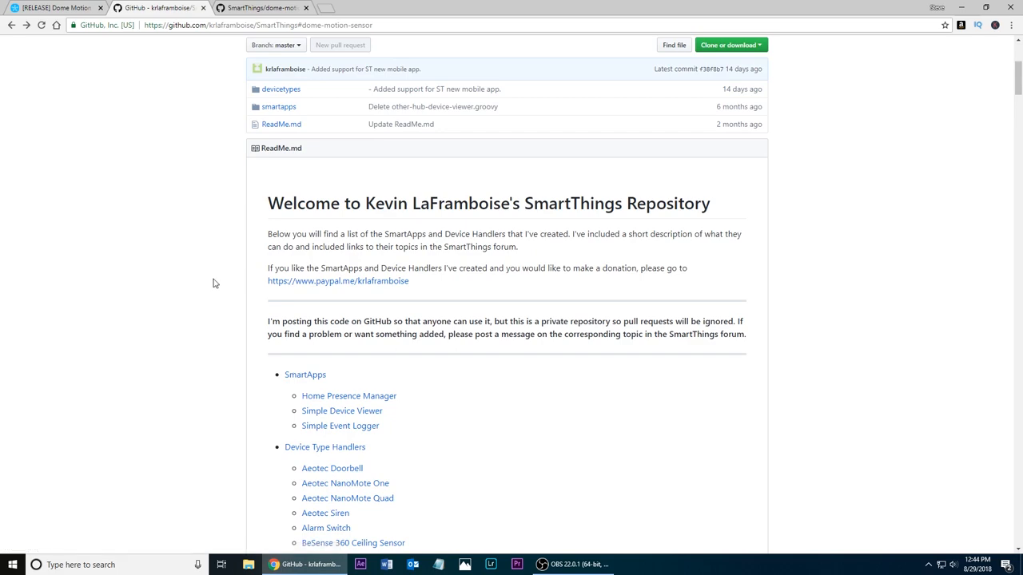
Step: Open the dome-motion-sensor.groovy handler source file from the README's Dome Motion Sensor entry
{"action": "scroll", "scroll_direction": "down", "scroll_amount": 3}
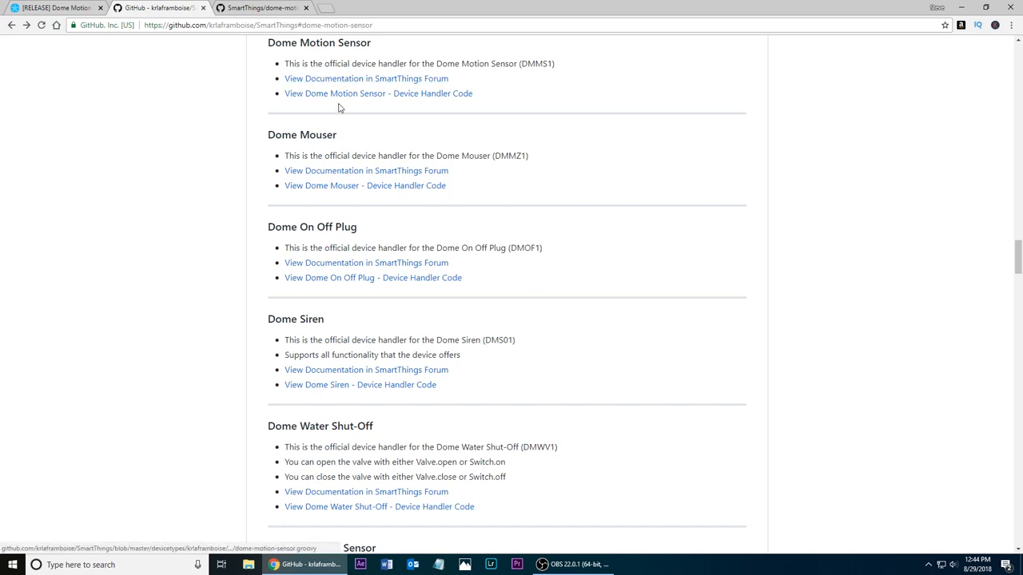
{"action": "mouse_move", "coordinate": [409, 93]}
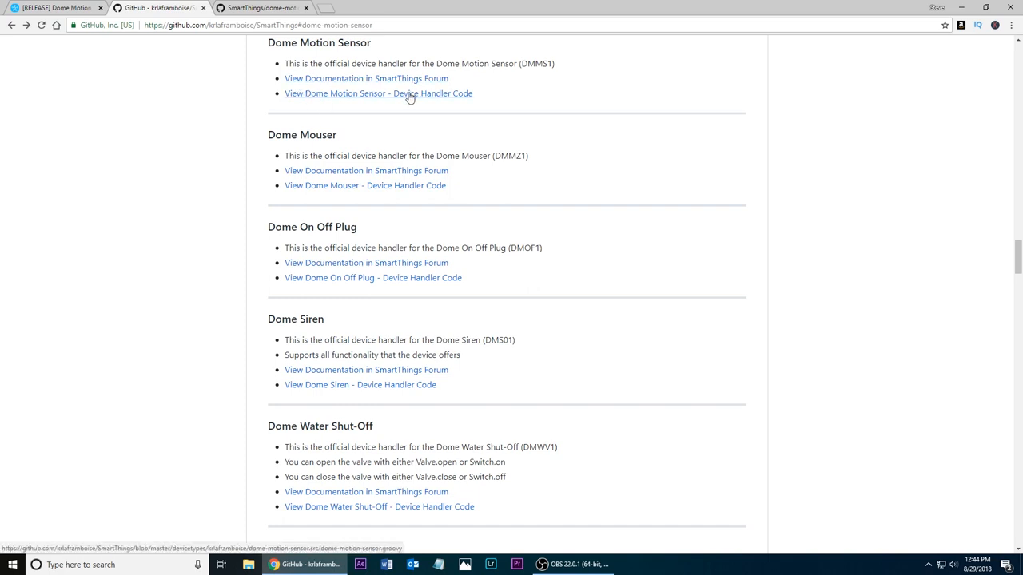
{"action": "left_click", "coordinate": [377, 93]}
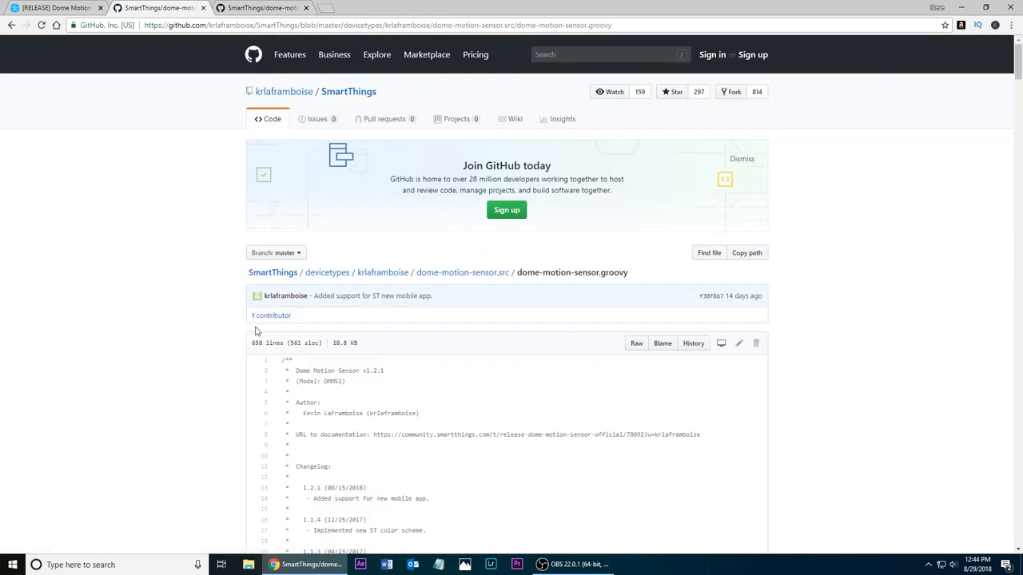
{"action": "scroll", "scroll_direction": "down", "scroll_amount": 3}
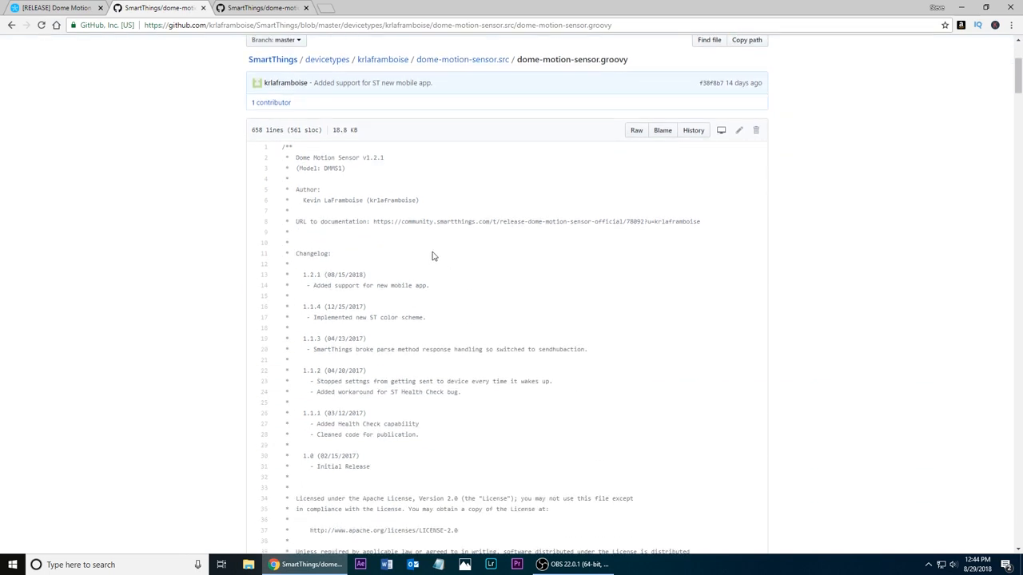
{"action": "mouse_move", "coordinate": [392, 278]}
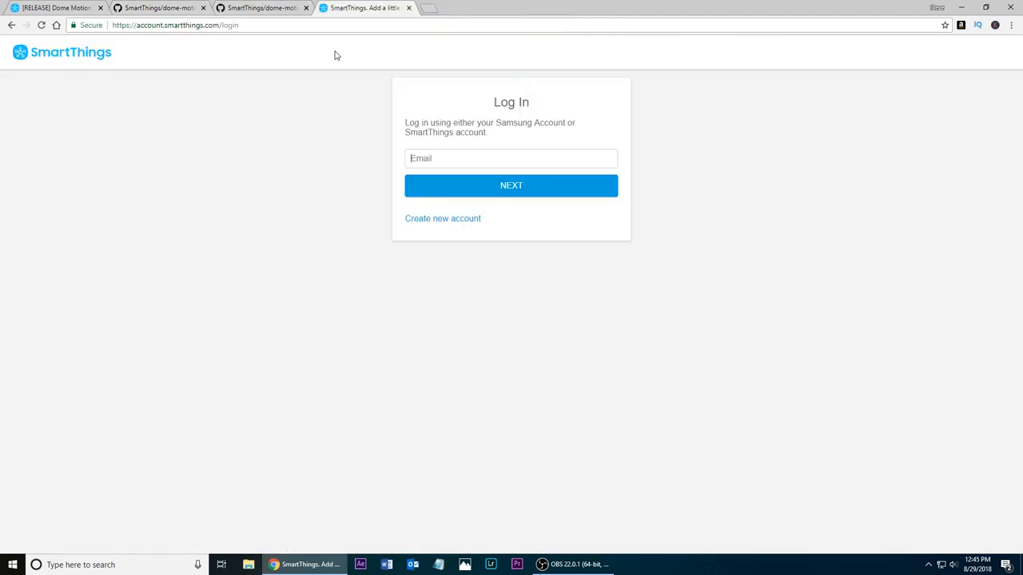
{"action": "mouse_move", "coordinate": [247, 63]}
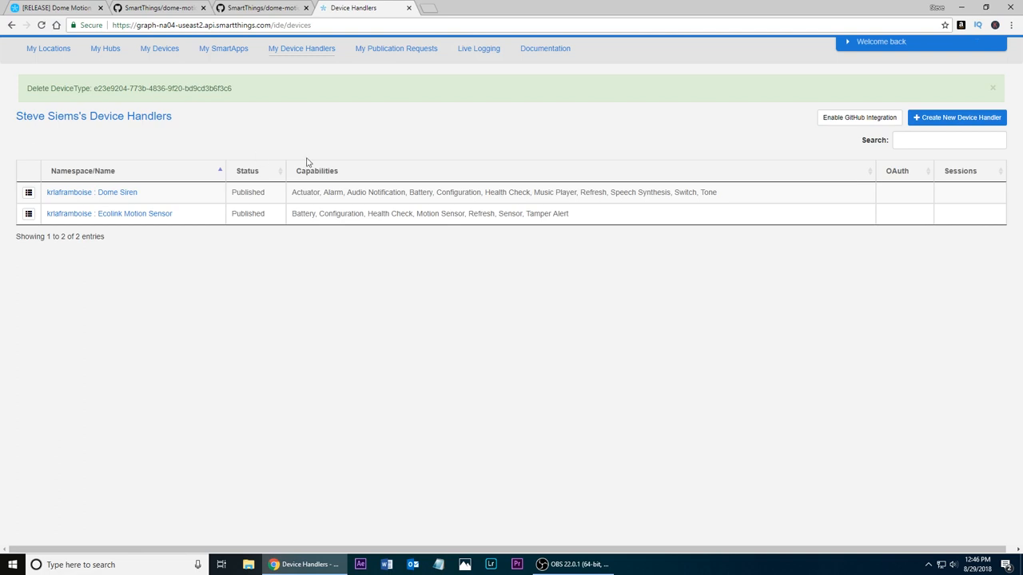
{"action": "mouse_move", "coordinate": [956, 119]}
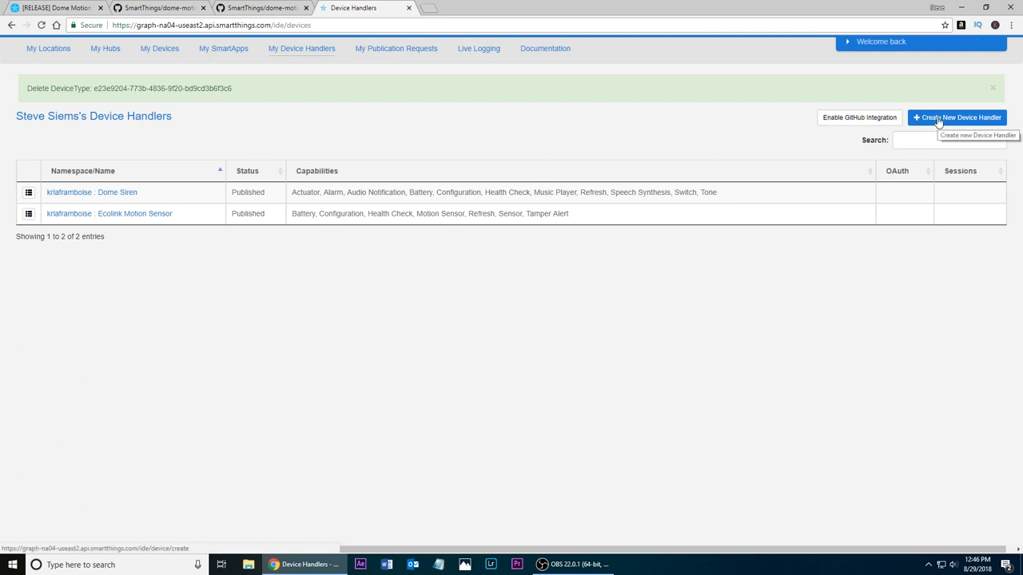
Step: Create a new device handler with the From Code form, then return to the GitHub source page
{"action": "left_click", "coordinate": [956, 118]}
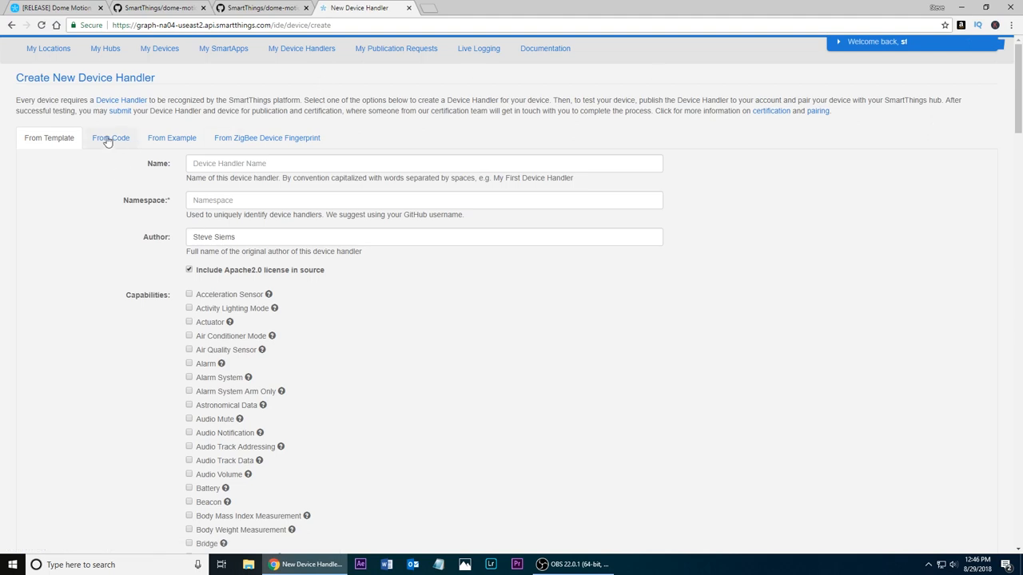
{"action": "left_click", "coordinate": [110, 138]}
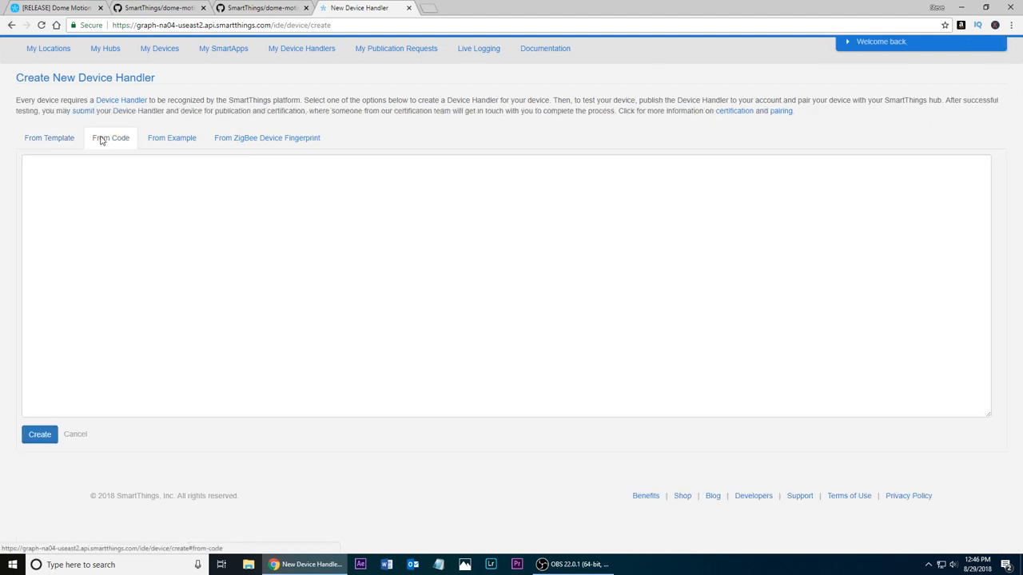
{"action": "left_click", "coordinate": [157, 6]}
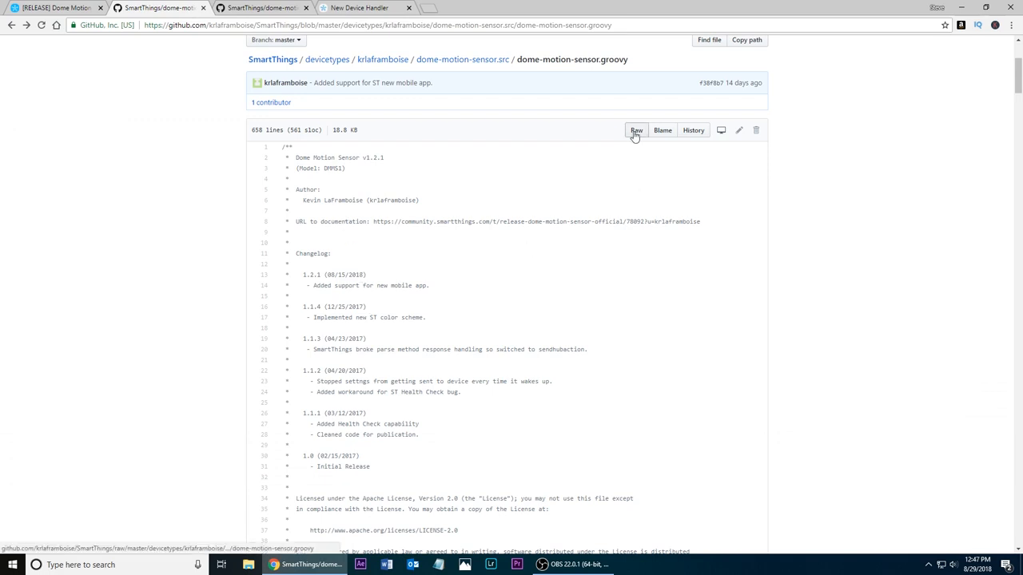
Step: View the handler as raw text, select all its code, and return to the IDE form
{"action": "left_click", "coordinate": [636, 130]}
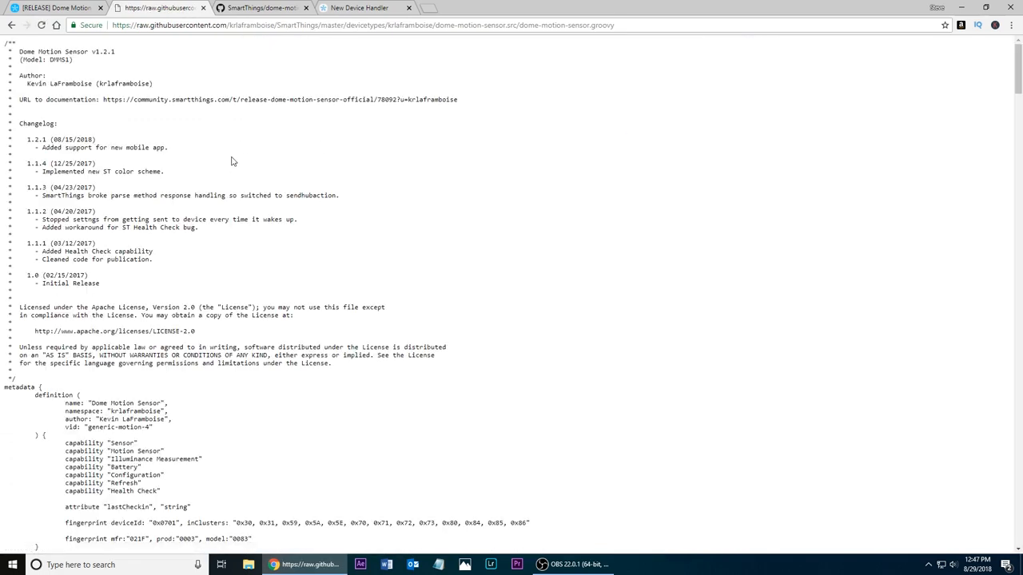
{"action": "mouse_move", "coordinate": [156, 195]}
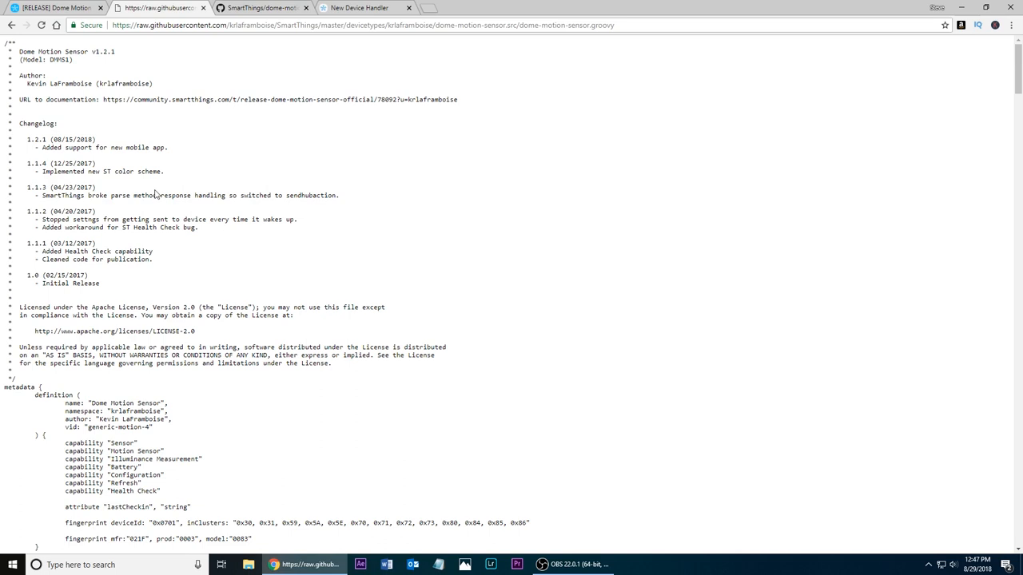
{"action": "mouse_move", "coordinate": [106, 190]}
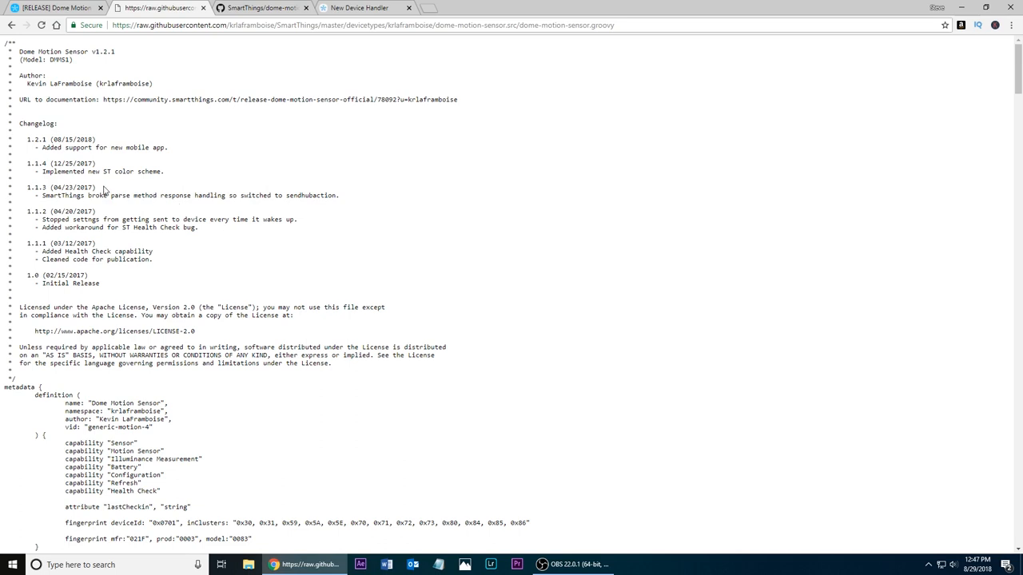
{"action": "key", "text": "ctrl+a"}
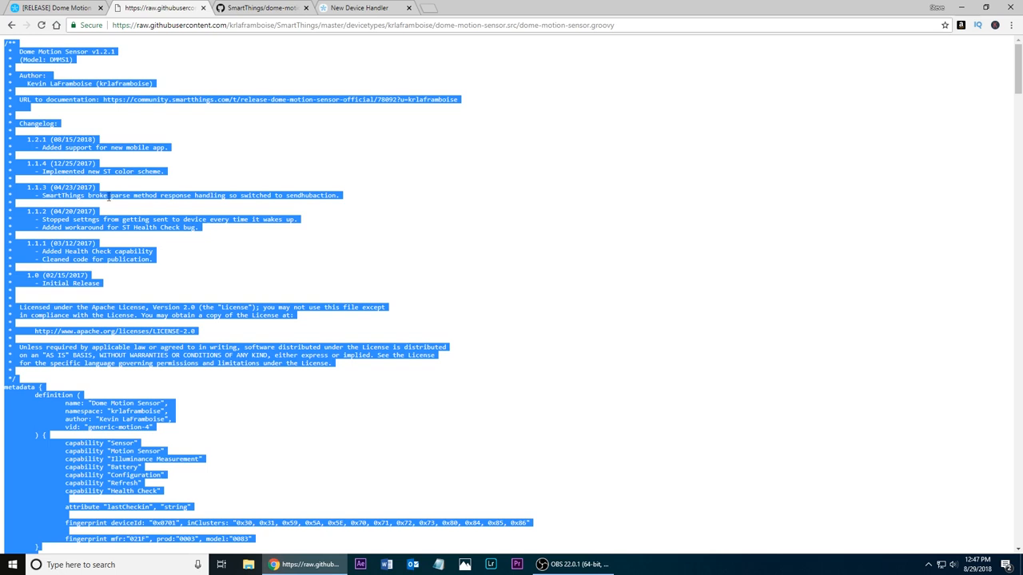
{"action": "mouse_move", "coordinate": [437, 6]}
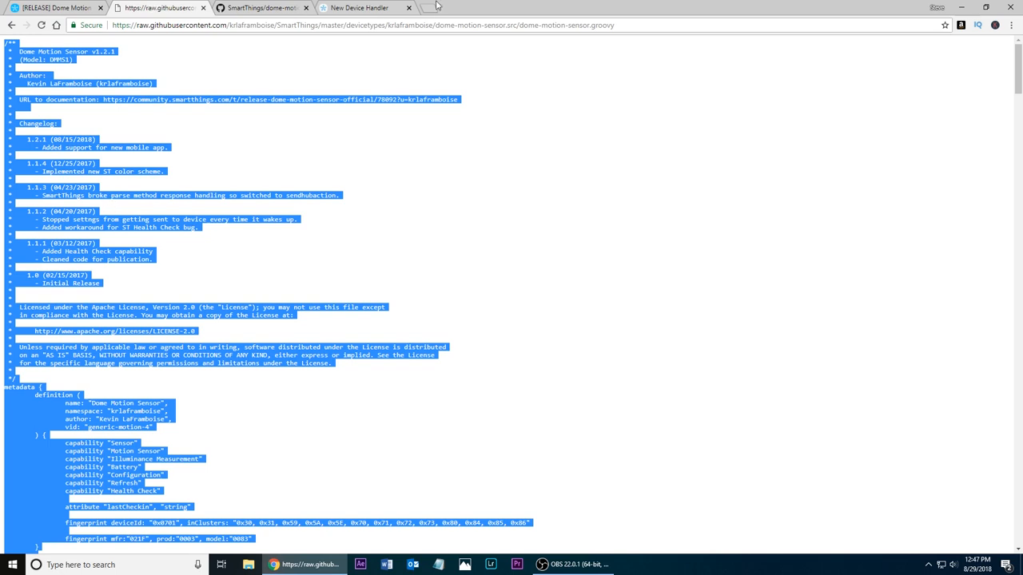
{"action": "left_click", "coordinate": [360, 6]}
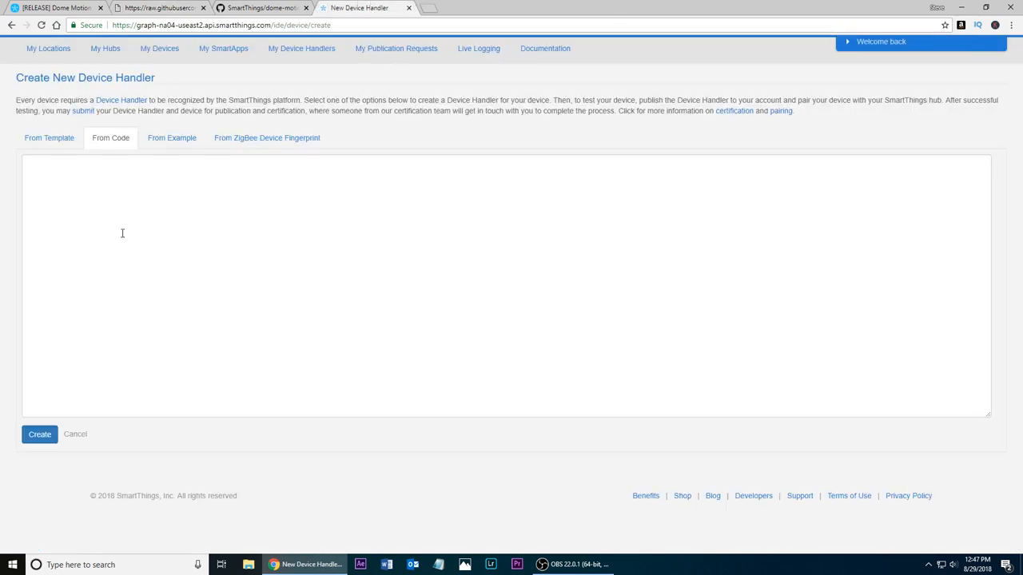
Step: Paste the copied Dome Motion Sensor code into the handler's code area
{"action": "right_click", "coordinate": [121, 233]}
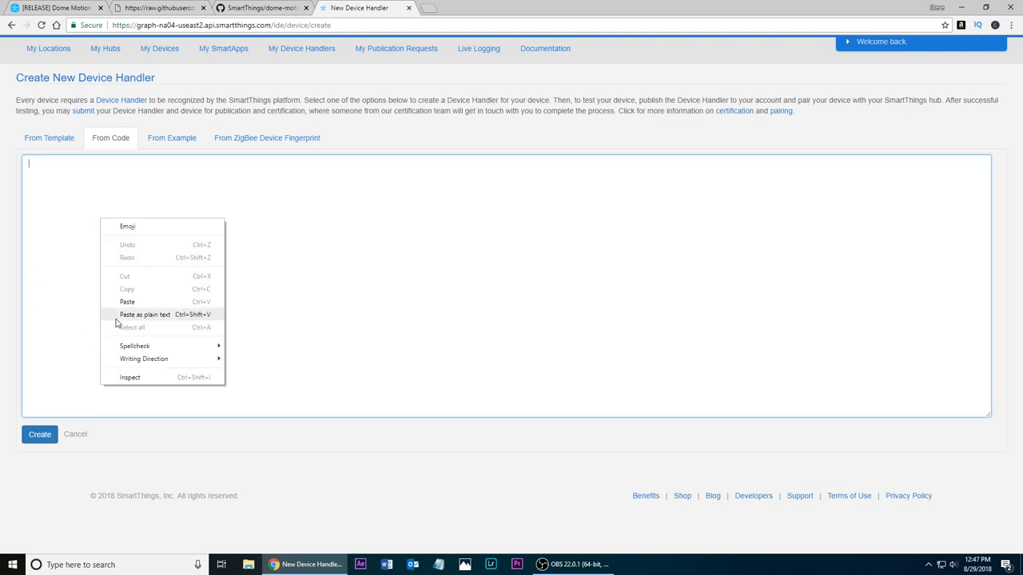
{"action": "left_click", "coordinate": [128, 302]}
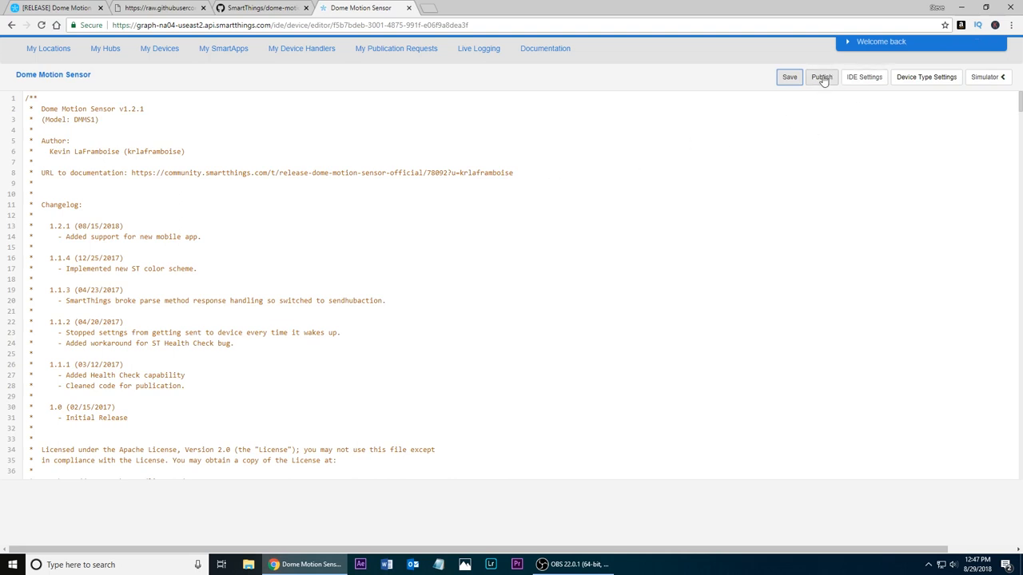
Step: Publish the created Dome Motion Sensor handler For Me and return to My Device Handlers
{"action": "left_click", "coordinate": [821, 77]}
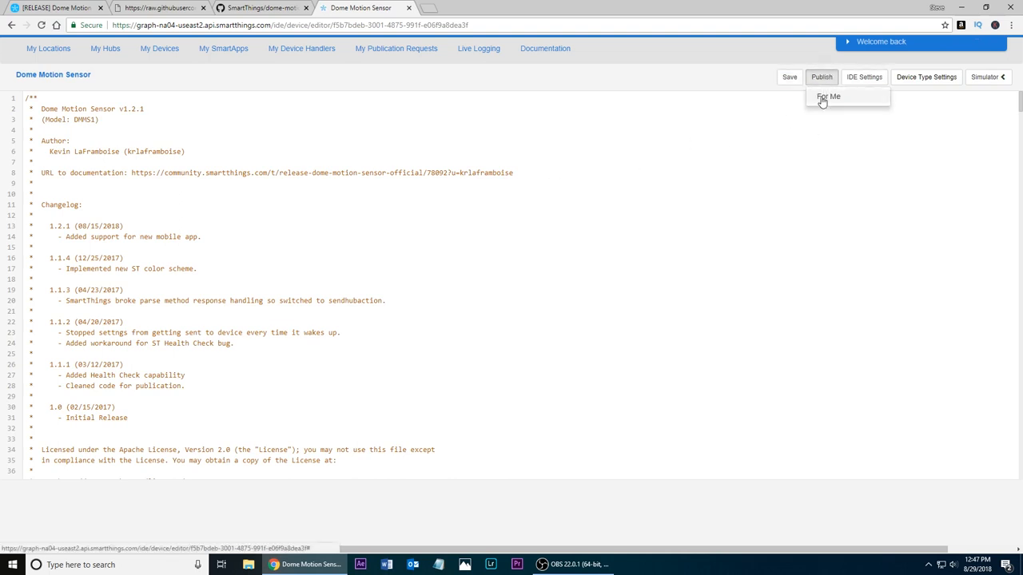
{"action": "left_click", "coordinate": [828, 97]}
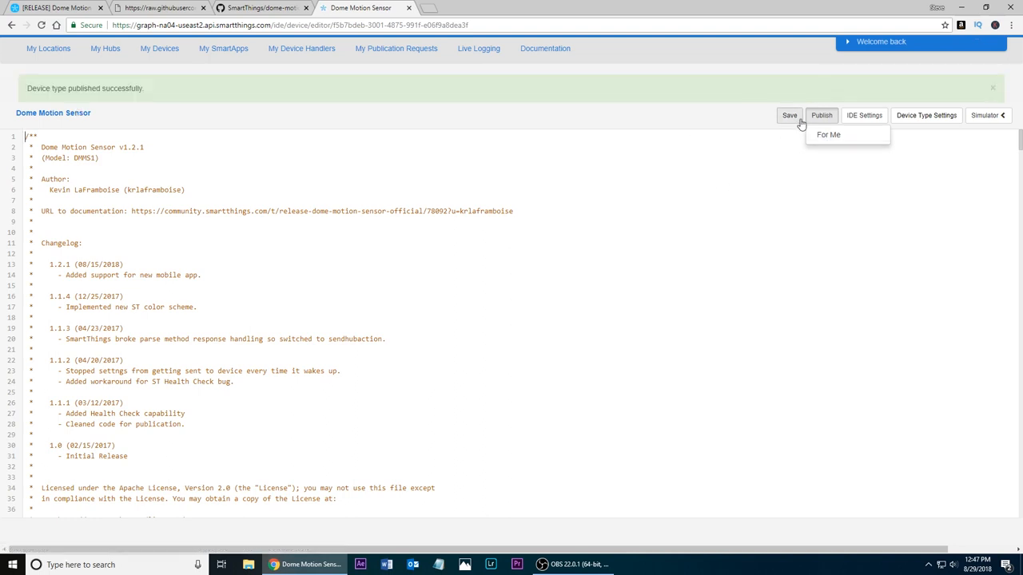
{"action": "left_click", "coordinate": [993, 88]}
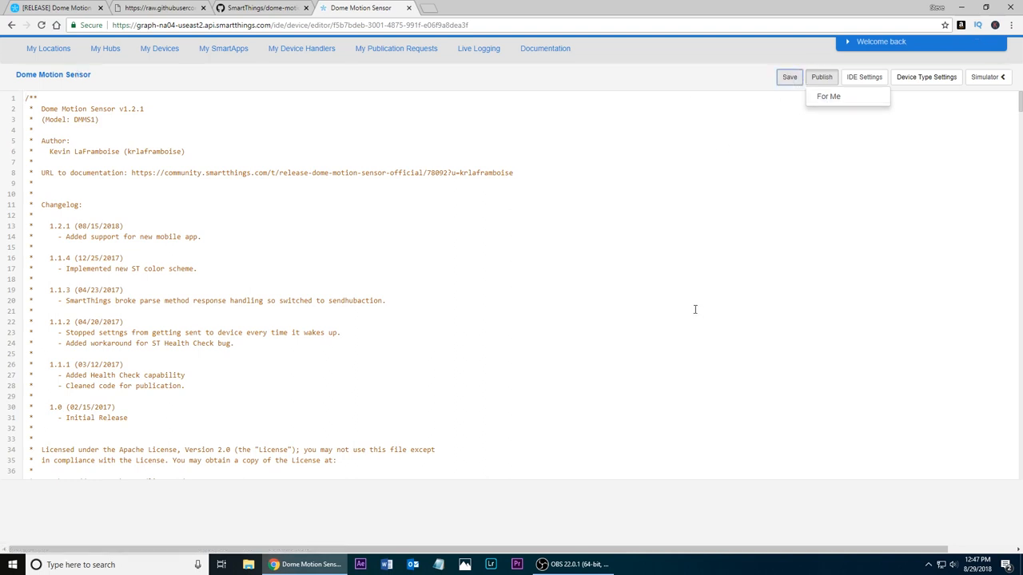
{"action": "mouse_move", "coordinate": [301, 48]}
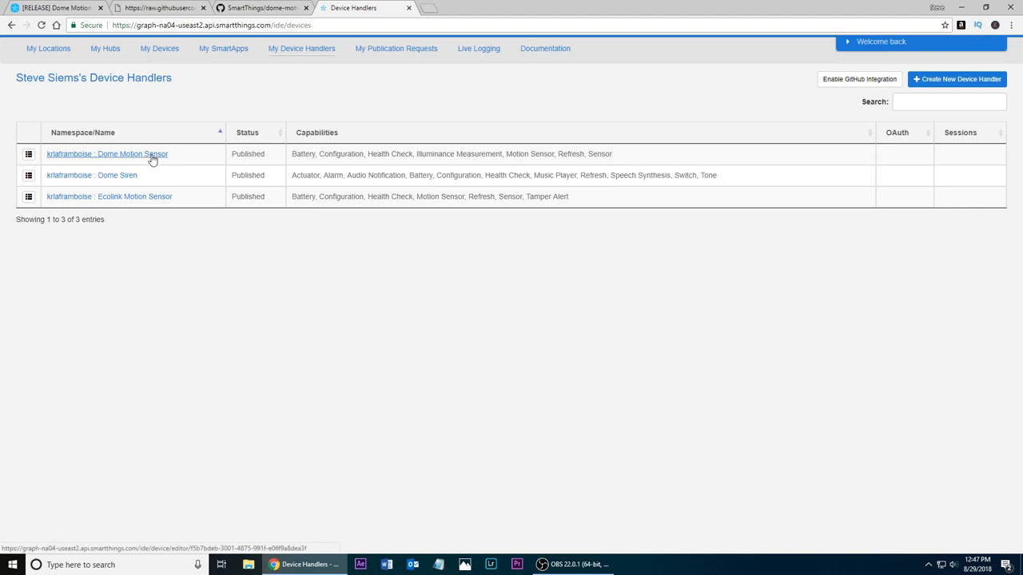
{"action": "mouse_move", "coordinate": [211, 54]}
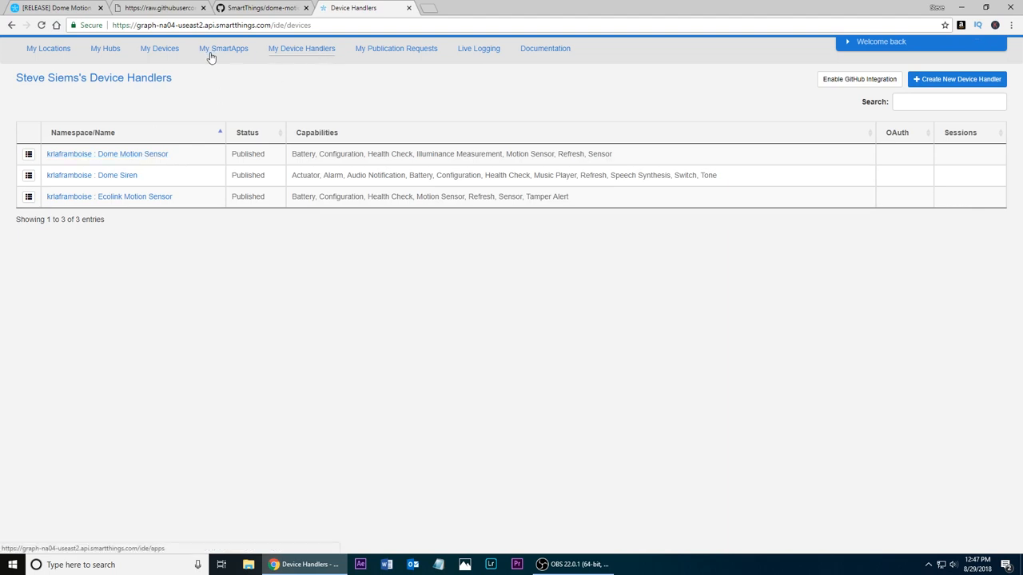
{"action": "mouse_move", "coordinate": [160, 48]}
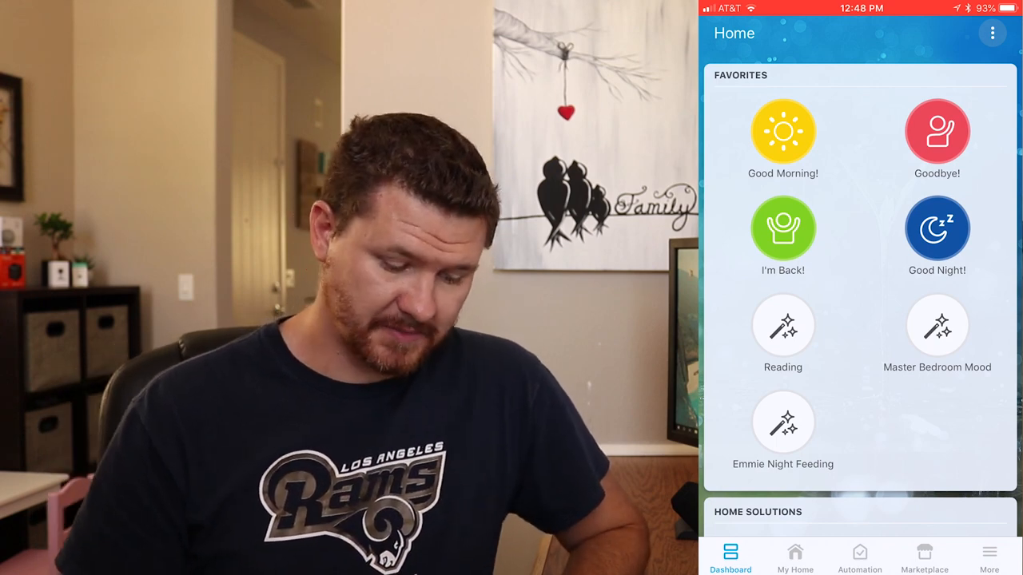
Step: Add a Thing from My Home, pair the Dome Motion/Light Sensor, and save it
{"action": "left_click", "coordinate": [795, 557]}
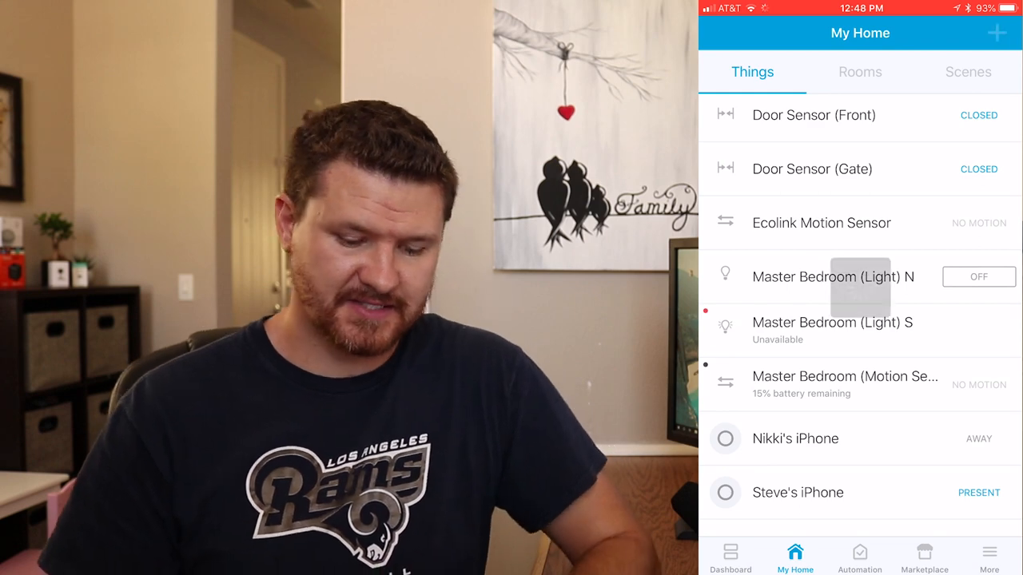
{"action": "left_click", "coordinate": [997, 32]}
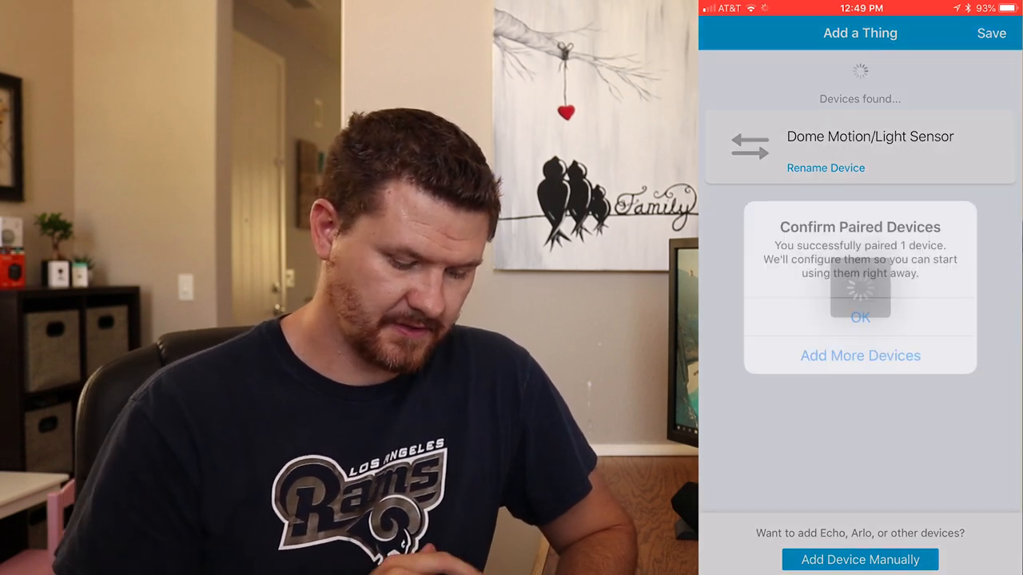
{"action": "left_click", "coordinate": [860, 317]}
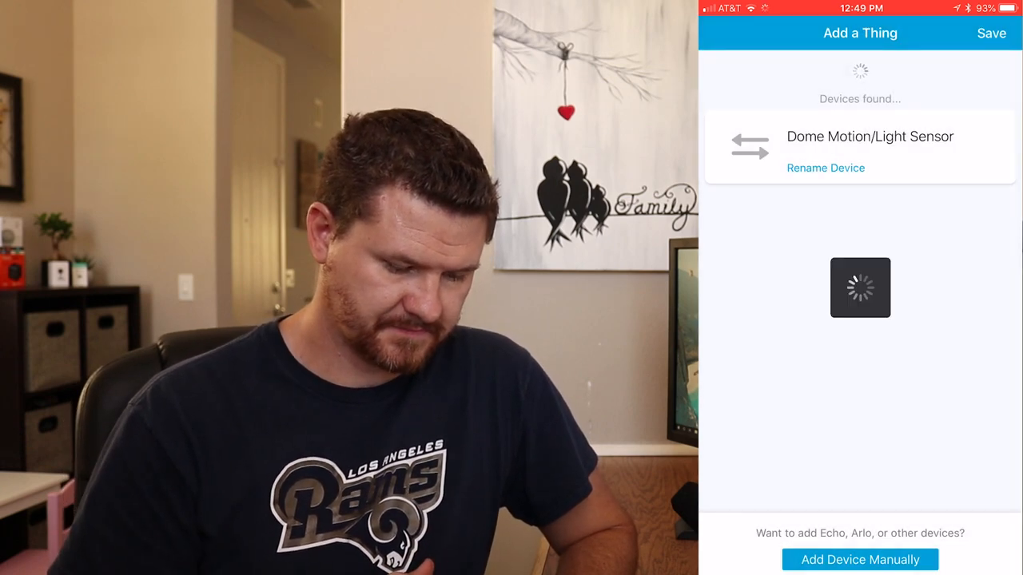
{"action": "left_click", "coordinate": [991, 32]}
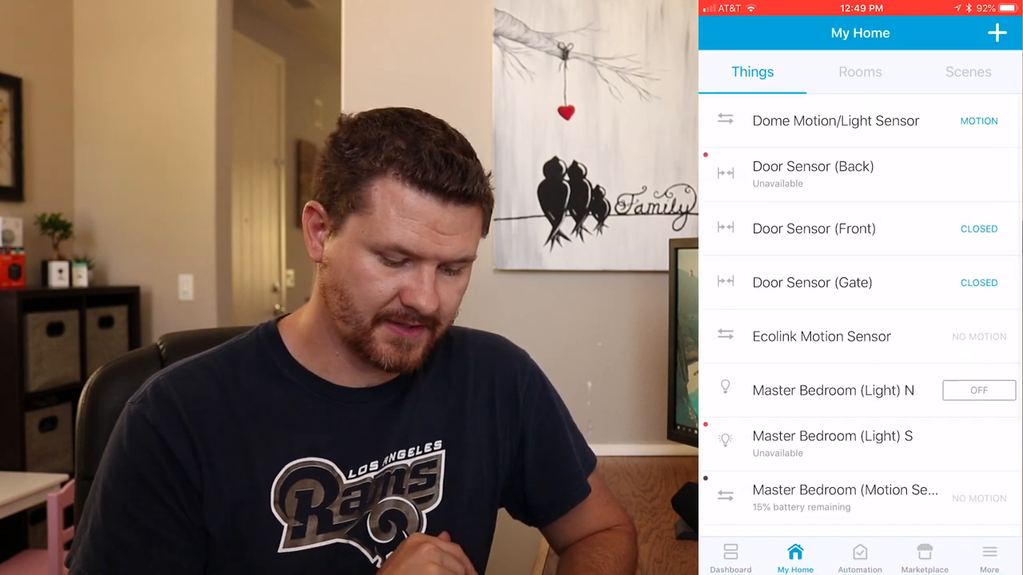
Step: View the Dome Motion/Light Sensor's detail page reporting motion, 100% battery and 0 lux
{"action": "left_click", "coordinate": [835, 122]}
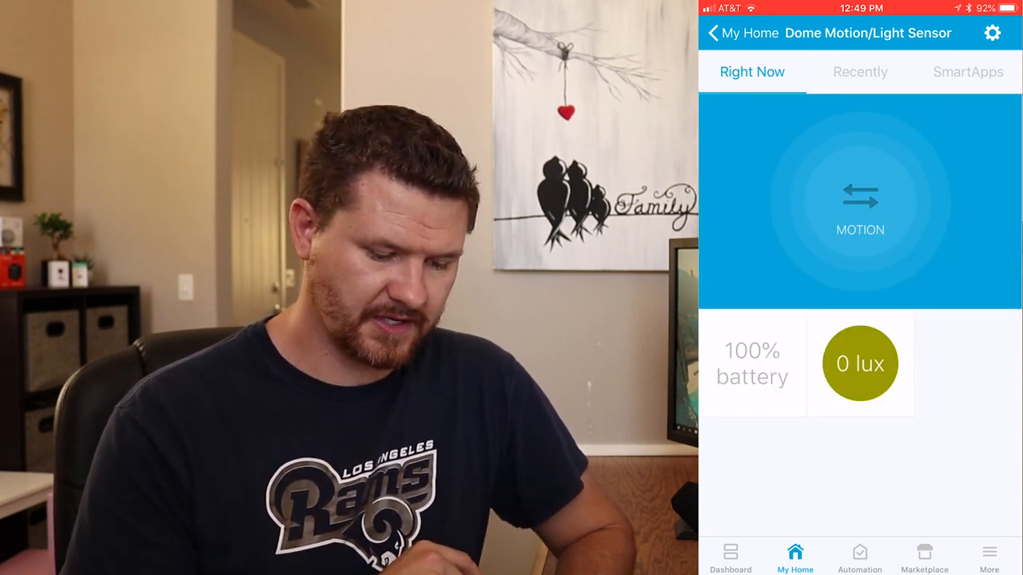
{"action": "left_click", "coordinate": [992, 32]}
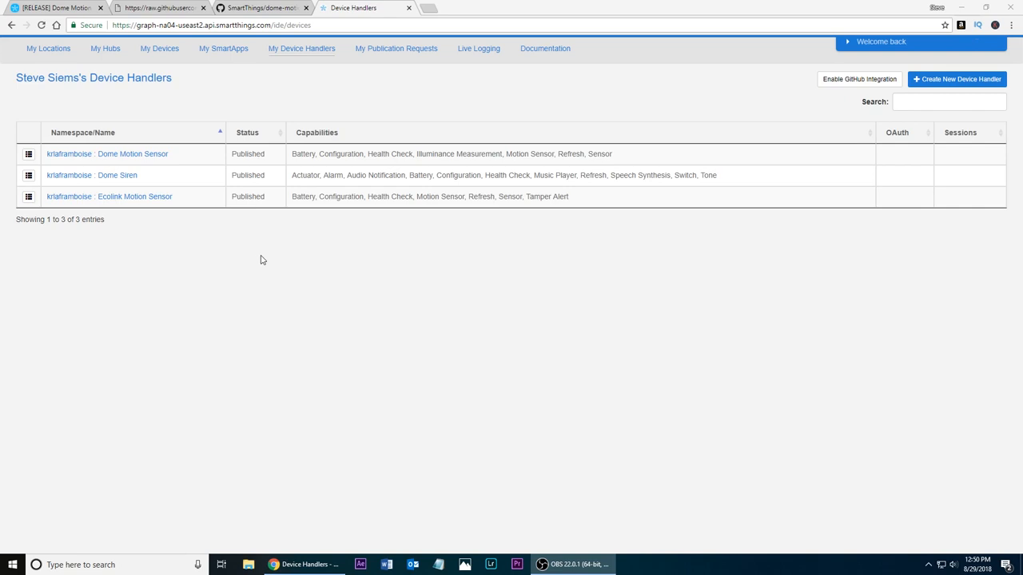
{"action": "mouse_move", "coordinate": [160, 48]}
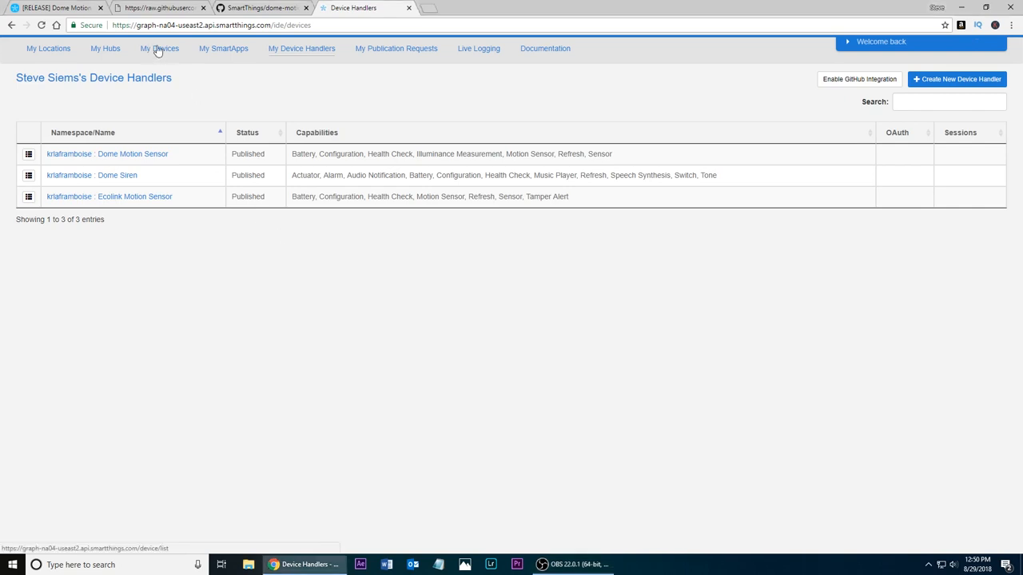
Step: From My Devices, open the Dome Motion/Light Sensor and start editing it
{"action": "left_click", "coordinate": [160, 48]}
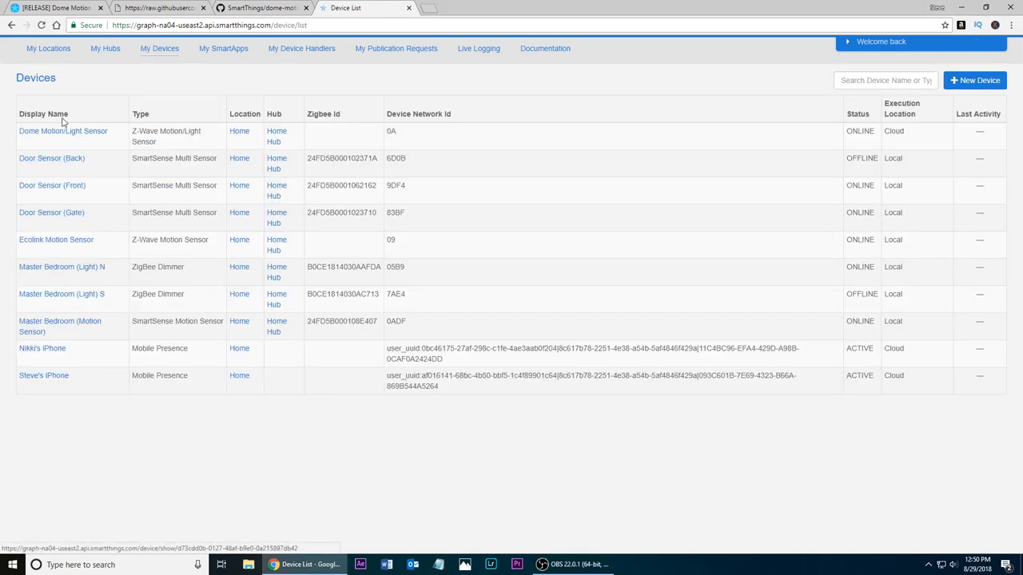
{"action": "left_click", "coordinate": [51, 115]}
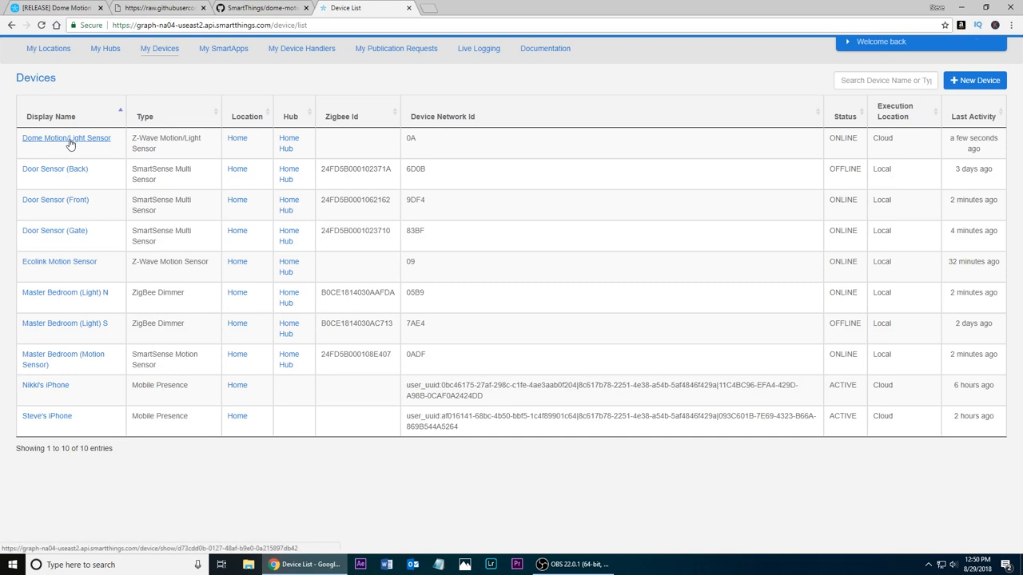
{"action": "left_click", "coordinate": [67, 138]}
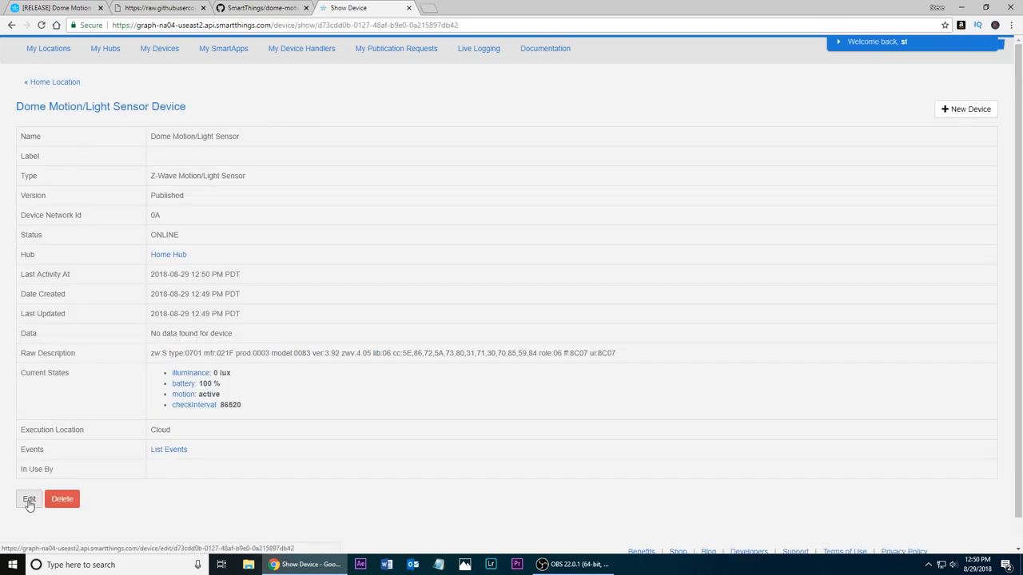
{"action": "left_click", "coordinate": [28, 499]}
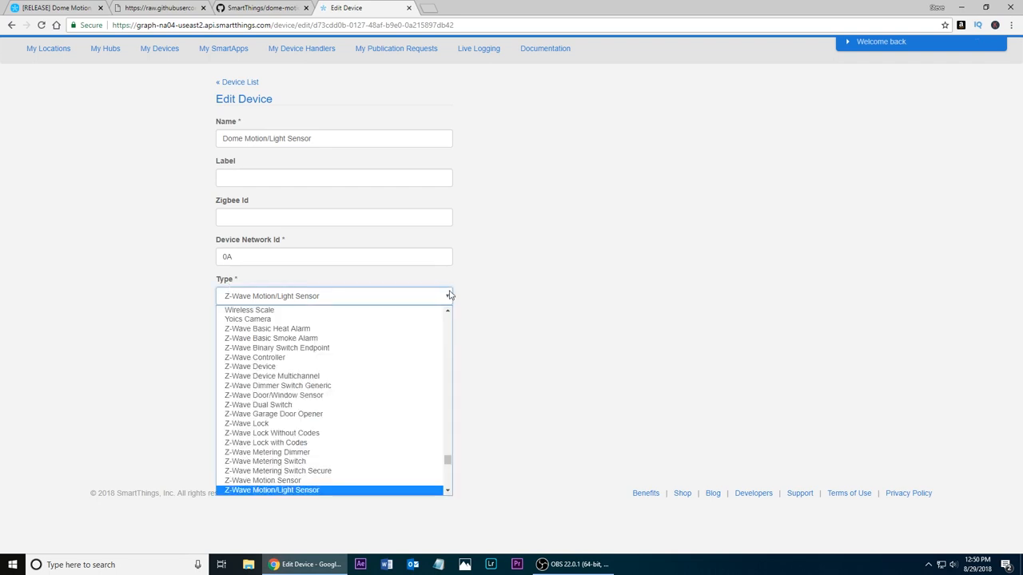
{"action": "mouse_move", "coordinate": [342, 376]}
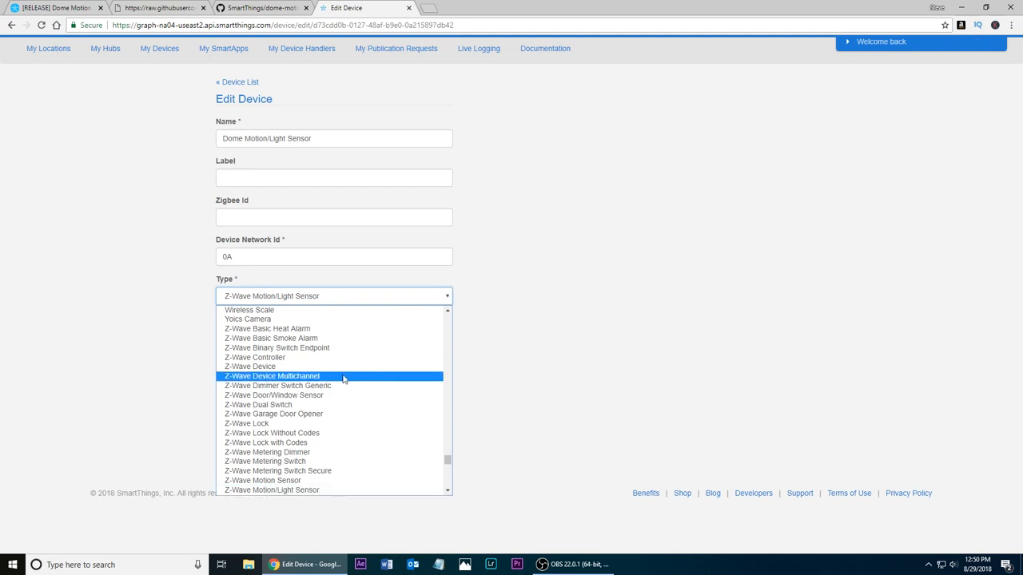
{"action": "mouse_move", "coordinate": [336, 443]}
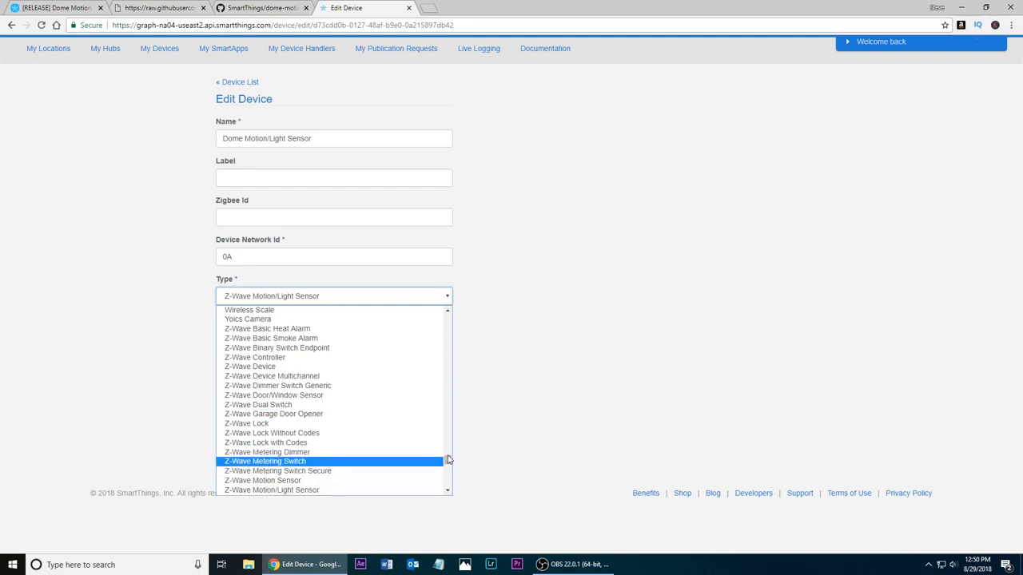
Step: Set the device Type to the Dome Motion Sensor handler and update the device
{"action": "scroll", "scroll_direction": "up", "scroll_amount": 3}
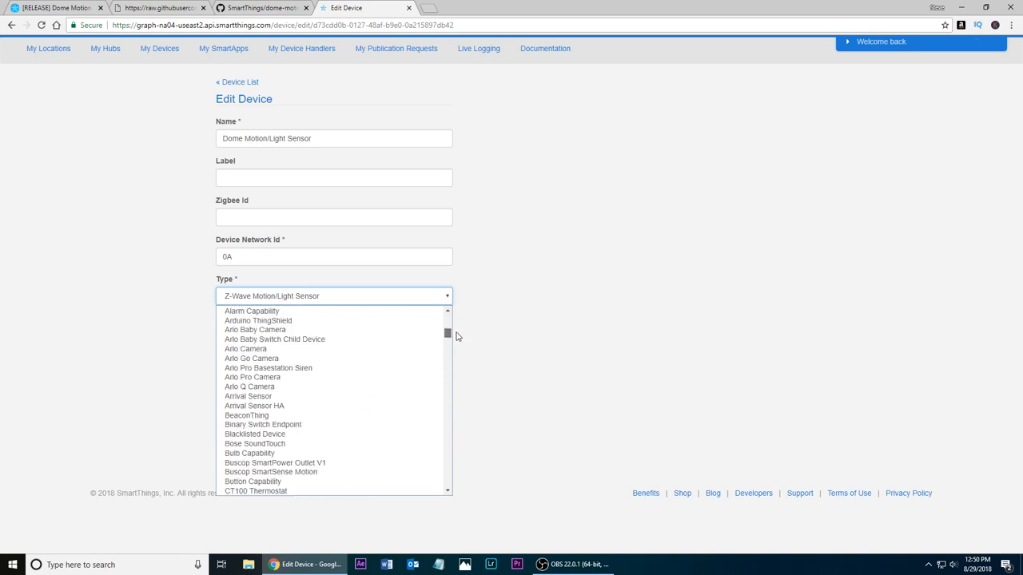
{"action": "scroll", "scroll_direction": "down", "scroll_amount": 3}
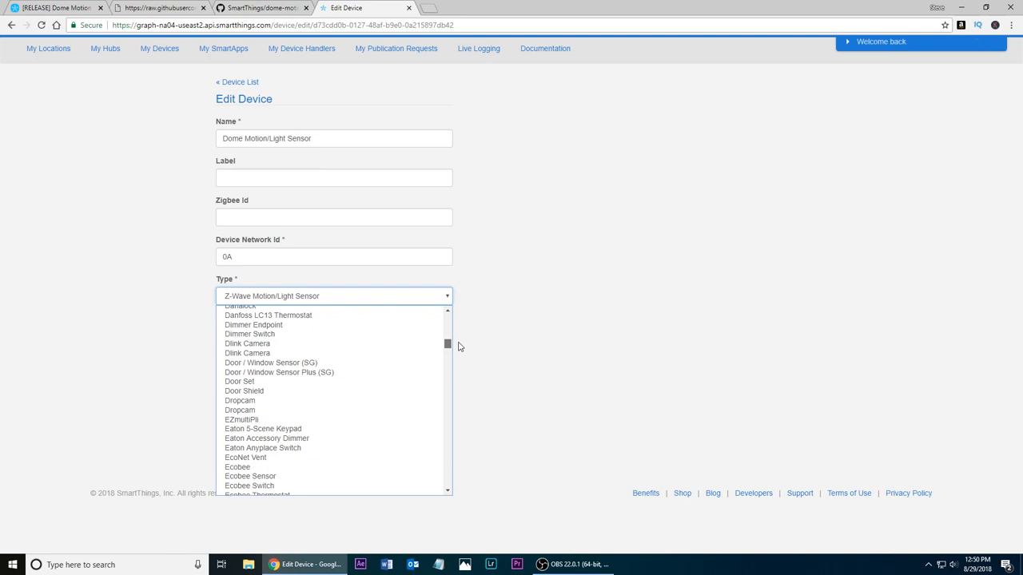
{"action": "scroll", "scroll_direction": "up", "scroll_amount": 3}
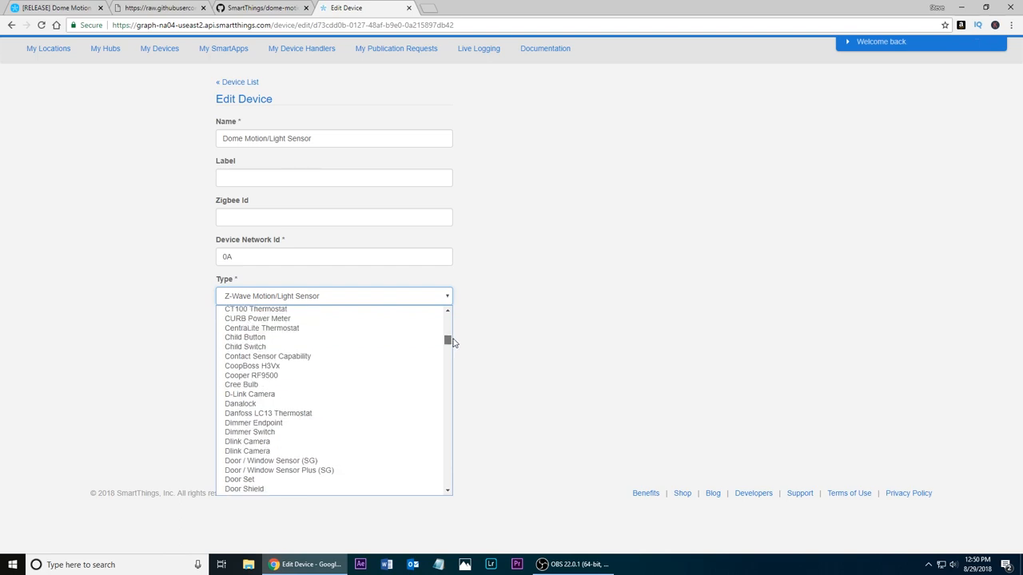
{"action": "scroll", "scroll_direction": "down", "scroll_amount": 3}
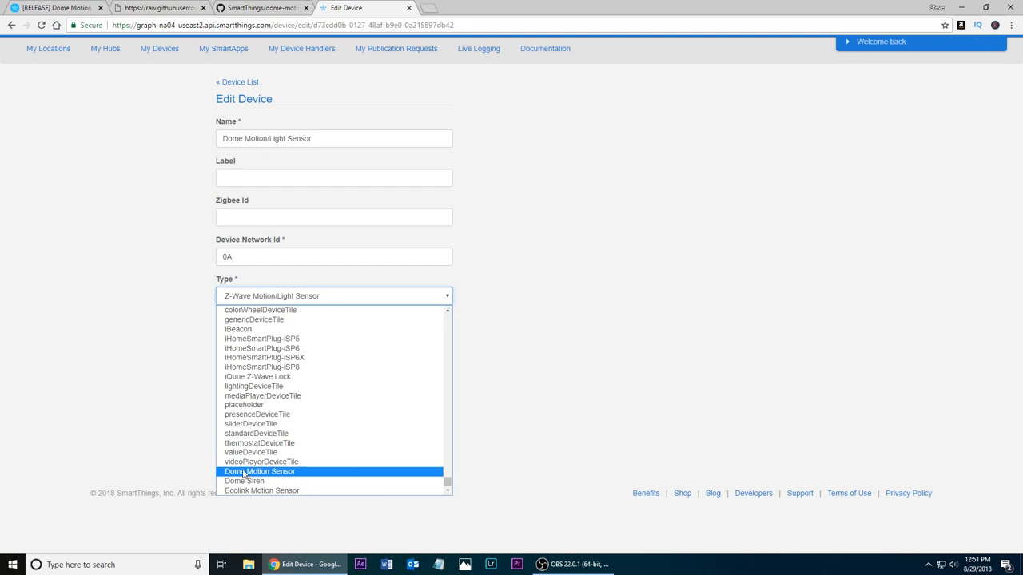
{"action": "left_click", "coordinate": [259, 472]}
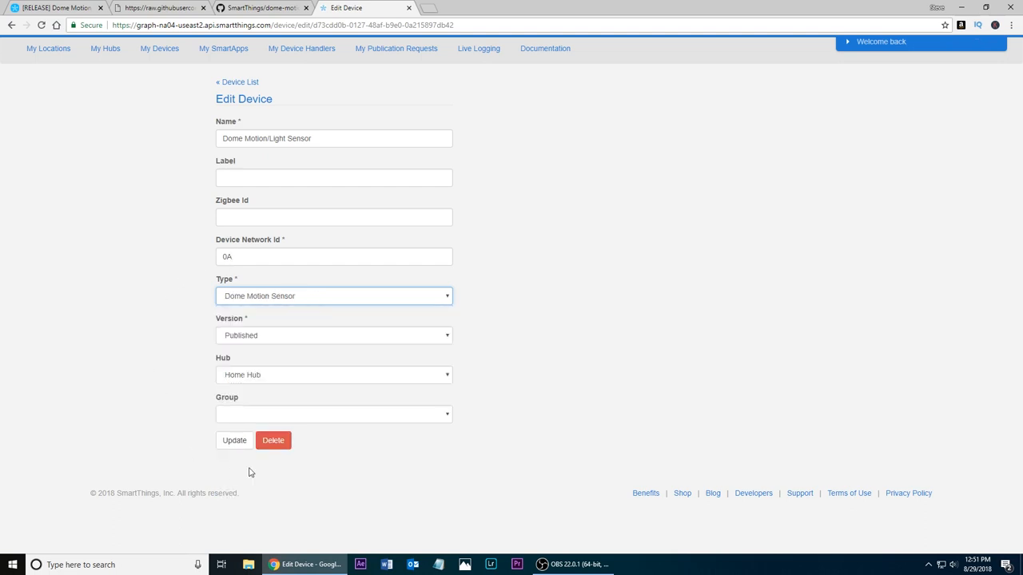
{"action": "left_click", "coordinate": [233, 441]}
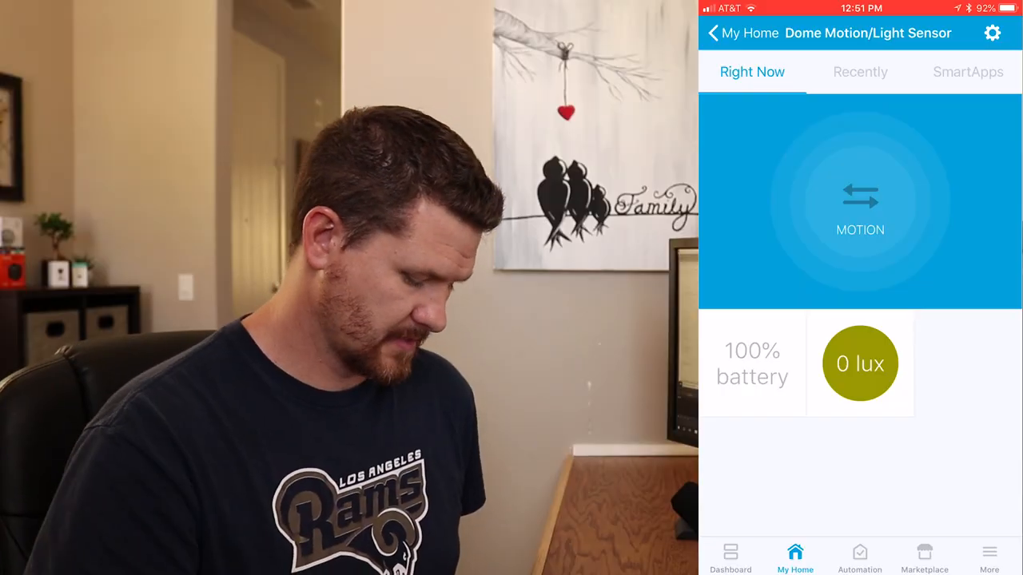
Step: Reload the sensor page with the new handler tiles and open its LED, motion and light preferences
{"action": "left_click", "coordinate": [860, 364]}
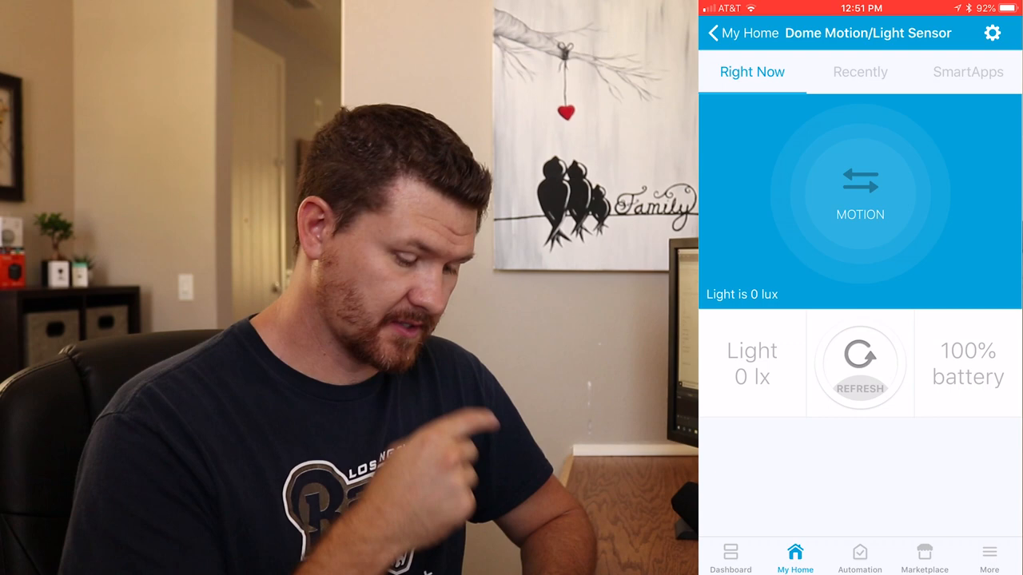
{"action": "left_click", "coordinate": [994, 32]}
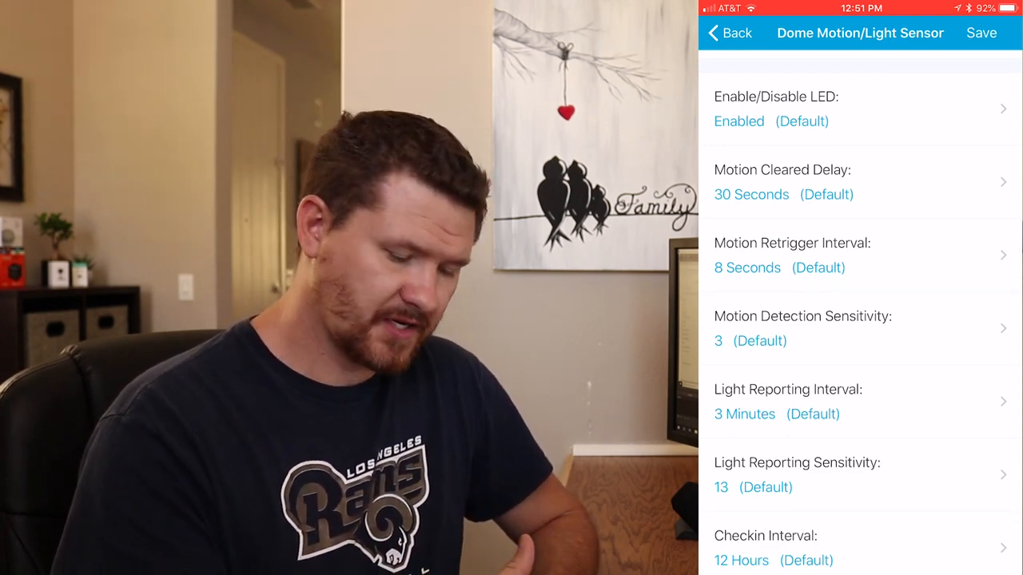
{"action": "scroll", "scroll_direction": "up", "scroll_amount": 3}
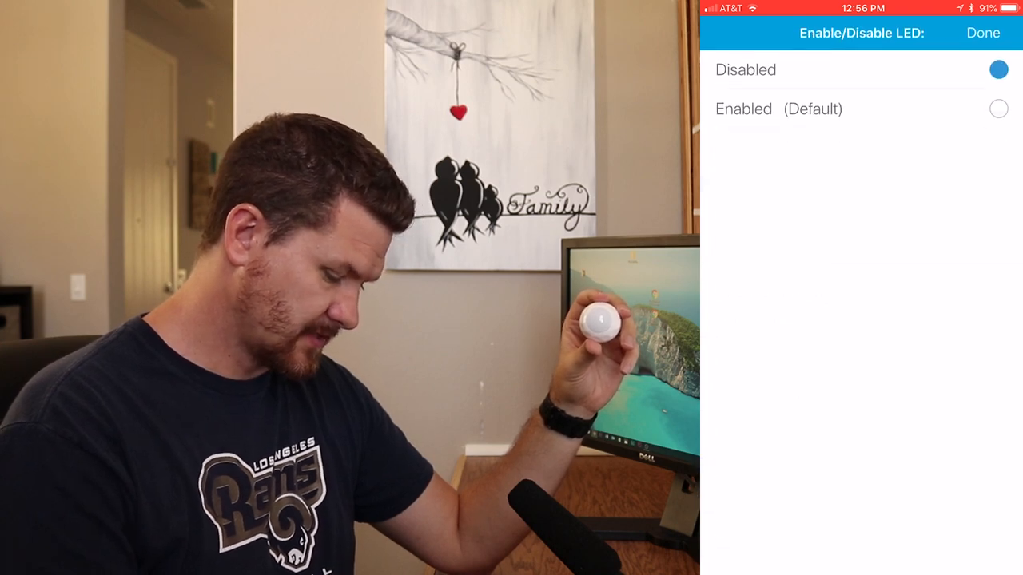
Step: Save the Enable/Disable LED preference as Disabled and reopen the sensor's settings to confirm it
{"action": "left_click", "coordinate": [983, 32]}
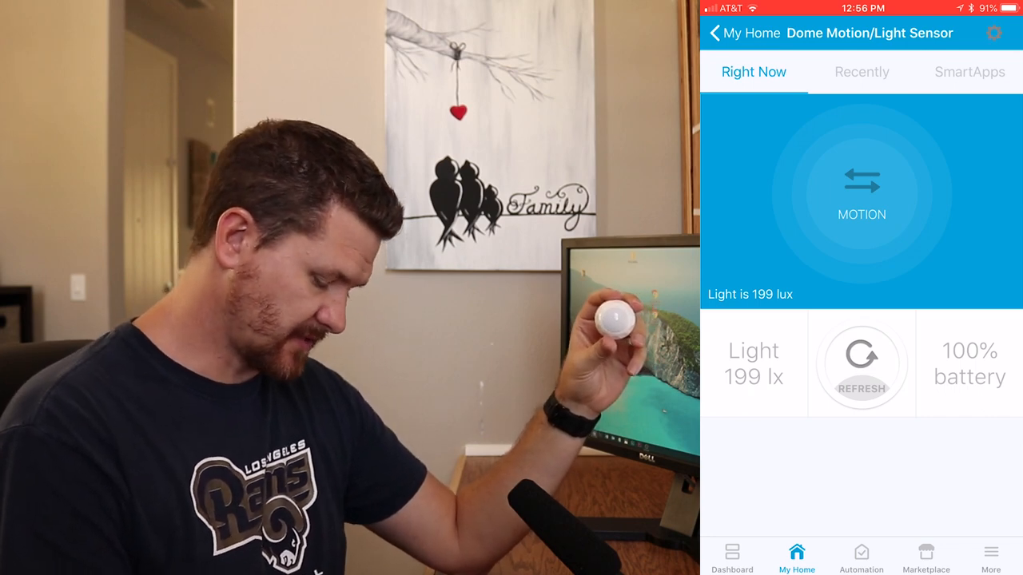
{"action": "left_click", "coordinate": [994, 34]}
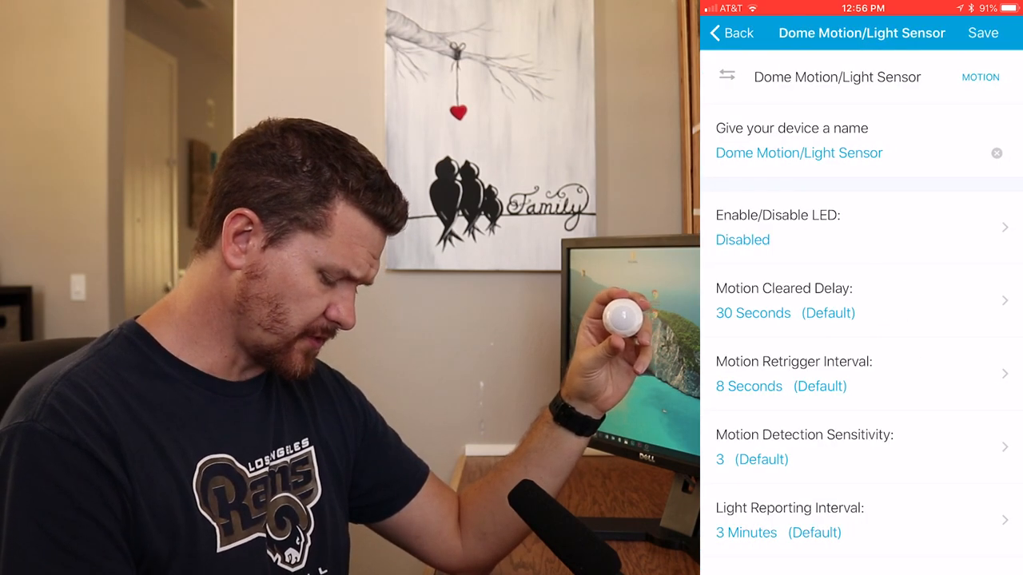
{"action": "scroll", "scroll_direction": "down", "scroll_amount": 3}
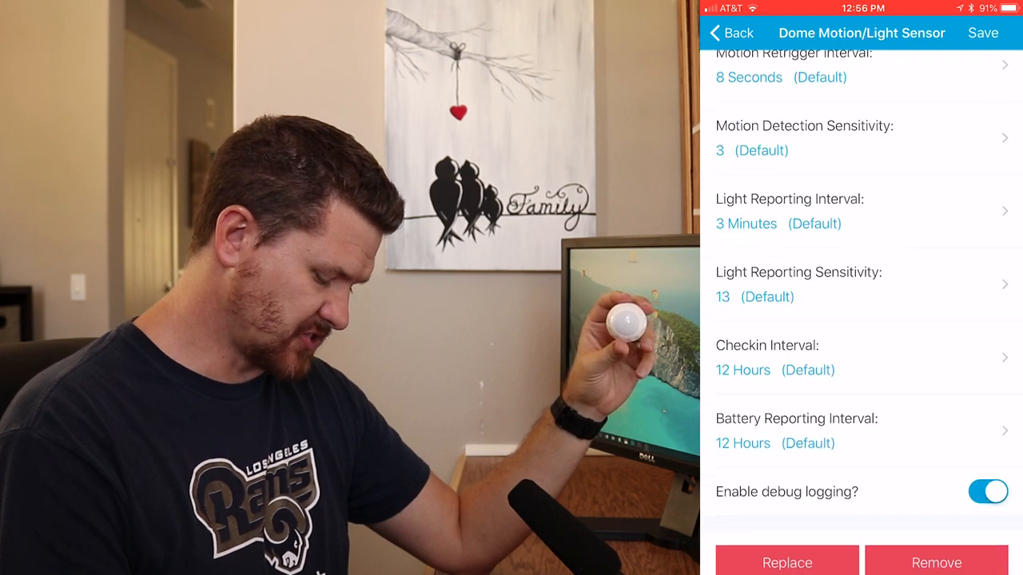